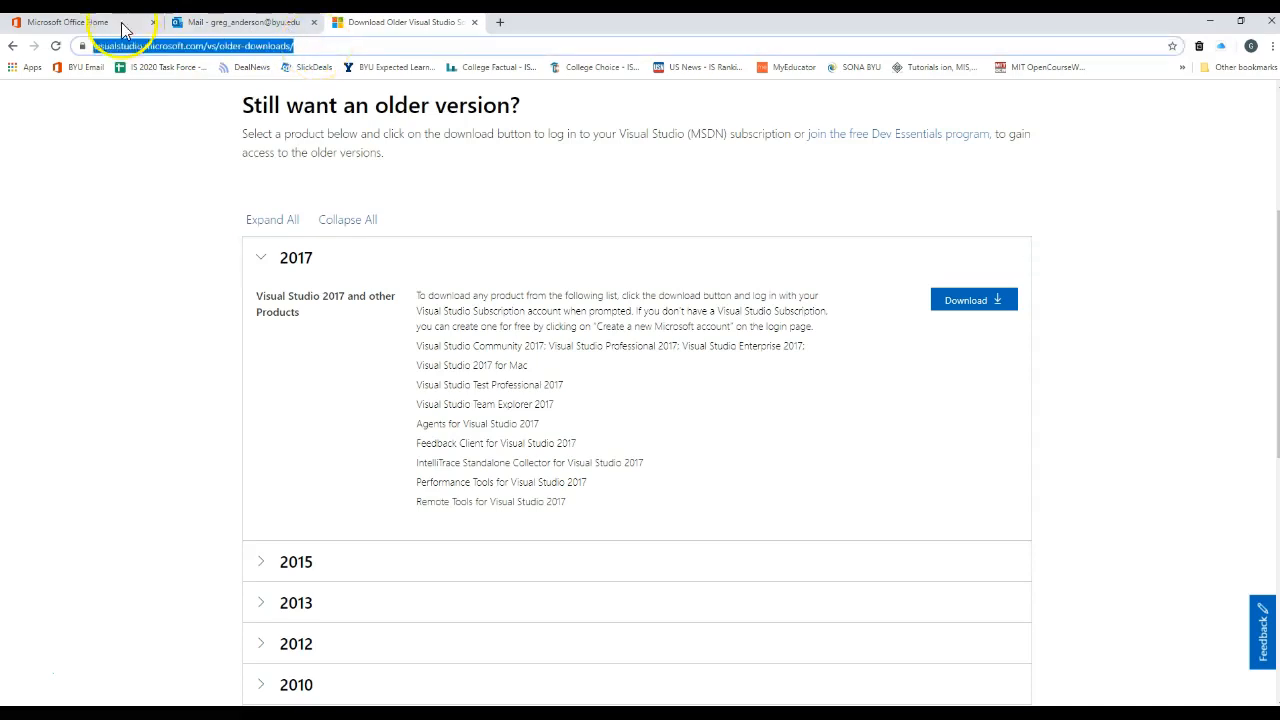
pyautogui.moveTo(150, 52)
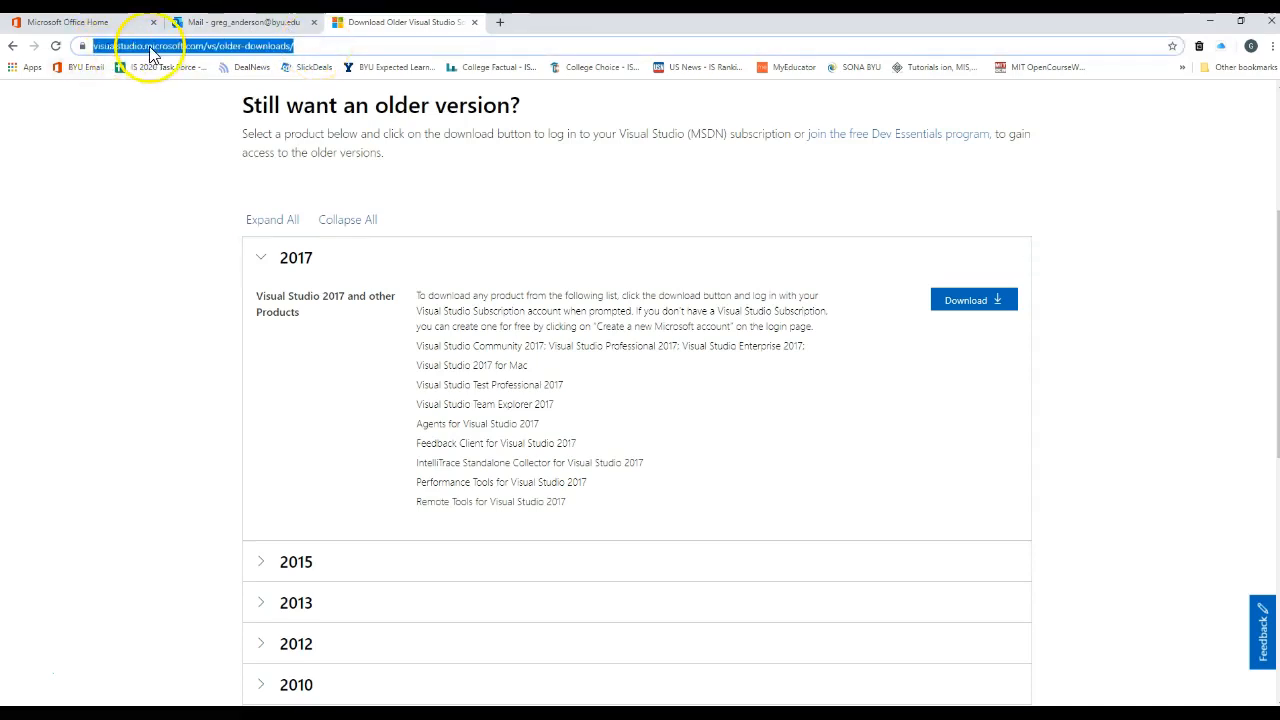
pyautogui.moveTo(200, 60)
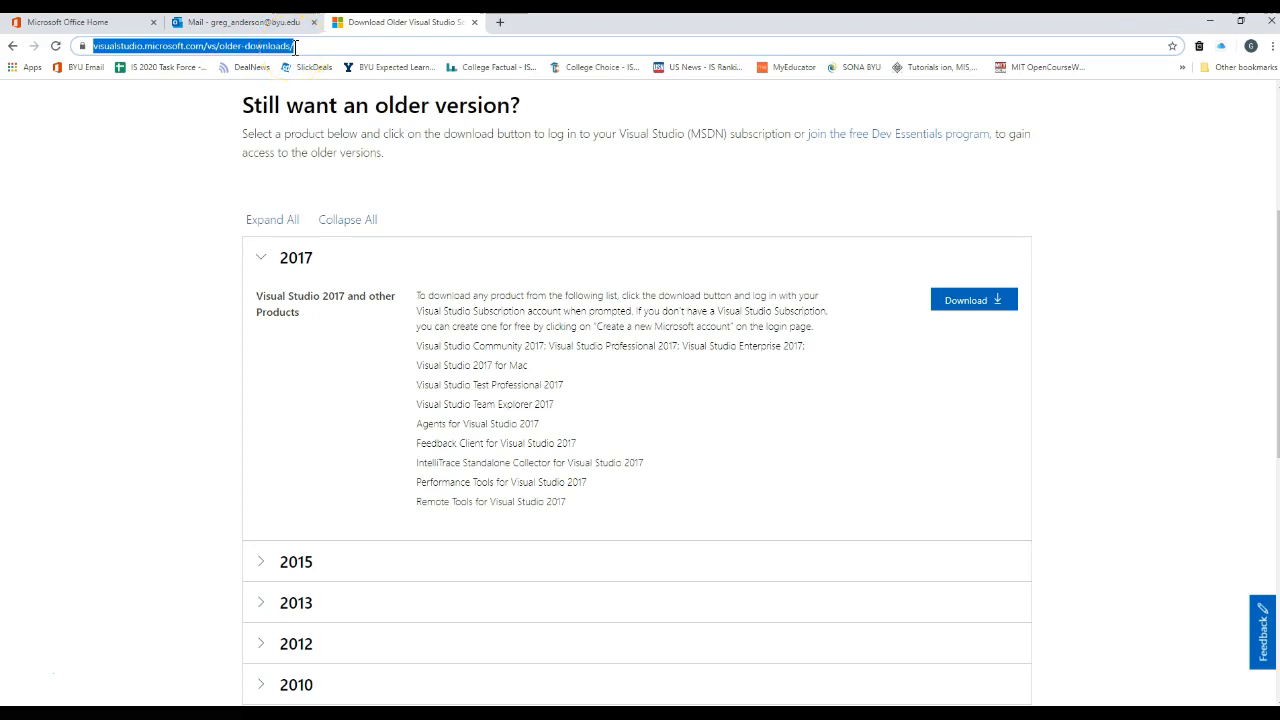
# Expand the 2017 section on the older downloads page and request its download.
pyautogui.click(260, 256)
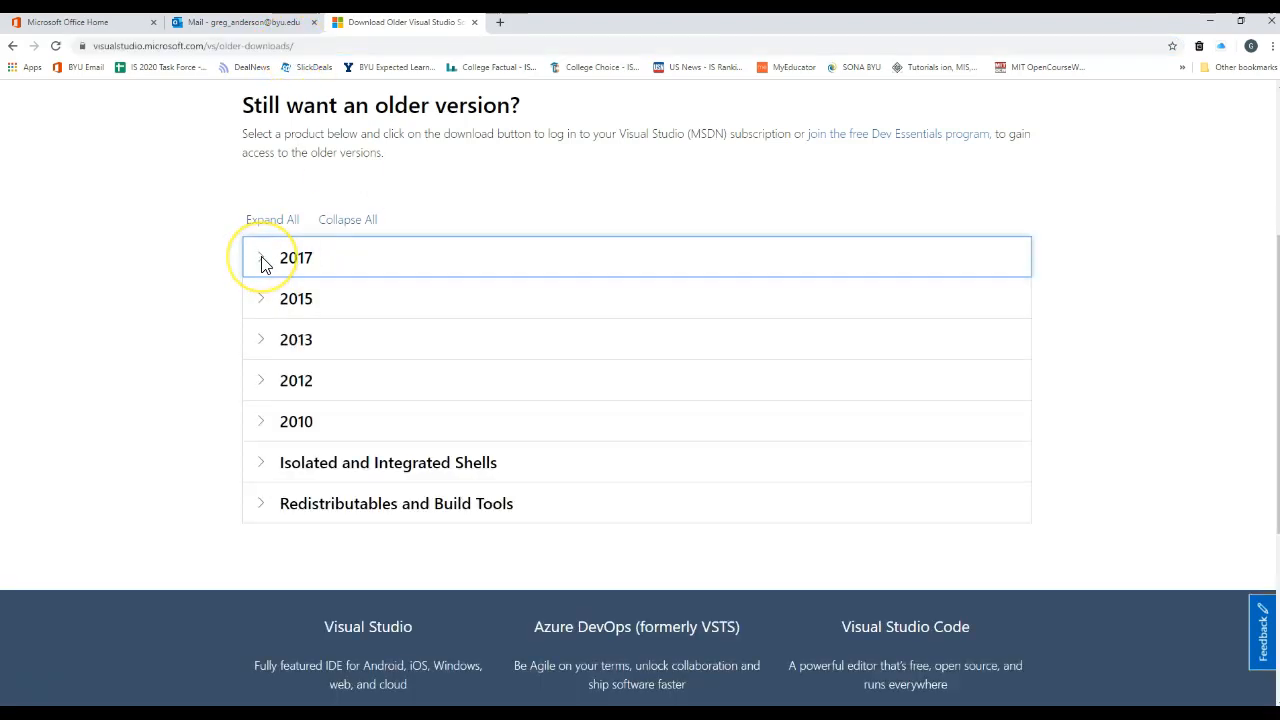
pyautogui.click(296, 256)
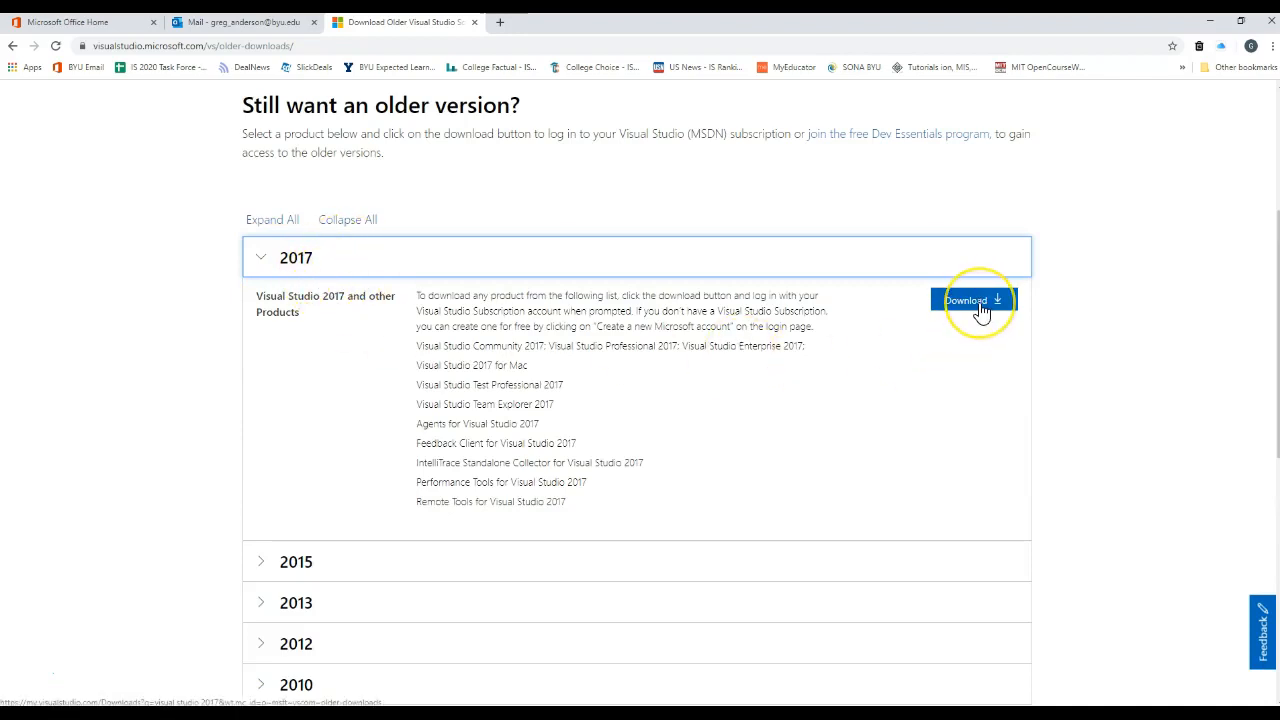
pyautogui.click(972, 300)
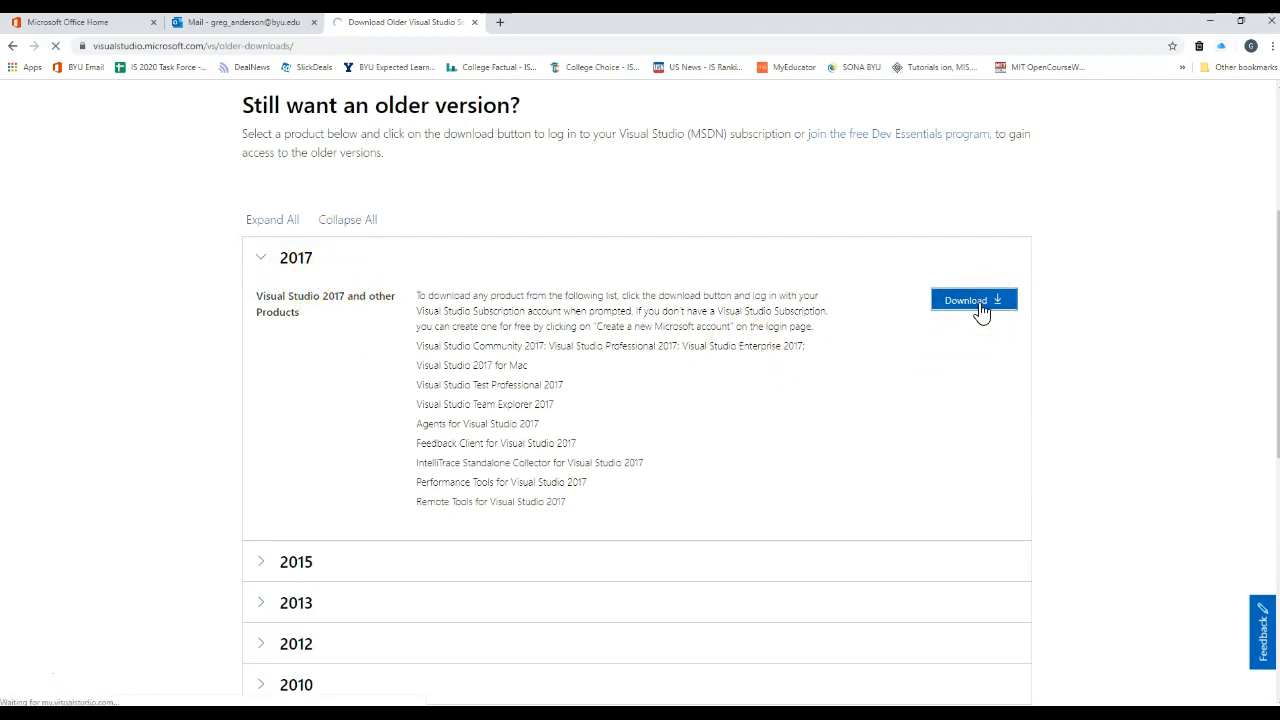
# Continue to sign-in and pick the personal Microsoft account to reach My Visual Studio Downloads.
pyautogui.click(972, 300)
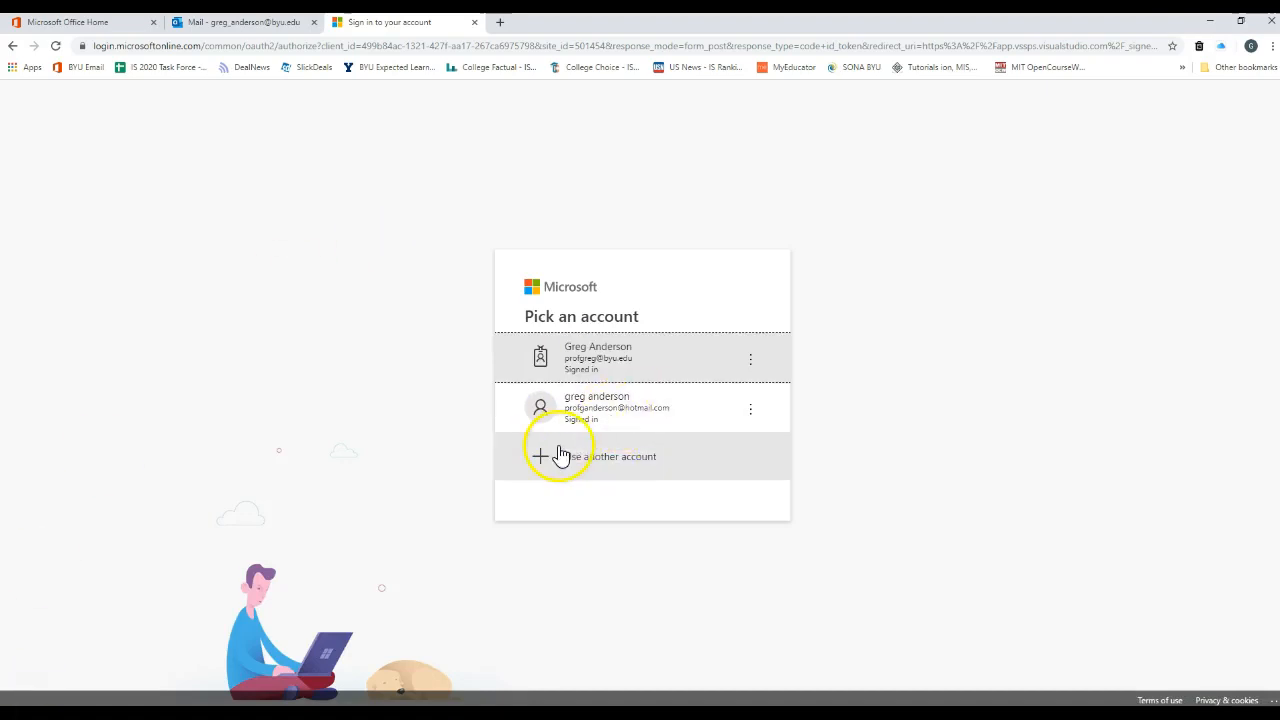
pyautogui.moveTo(592, 408)
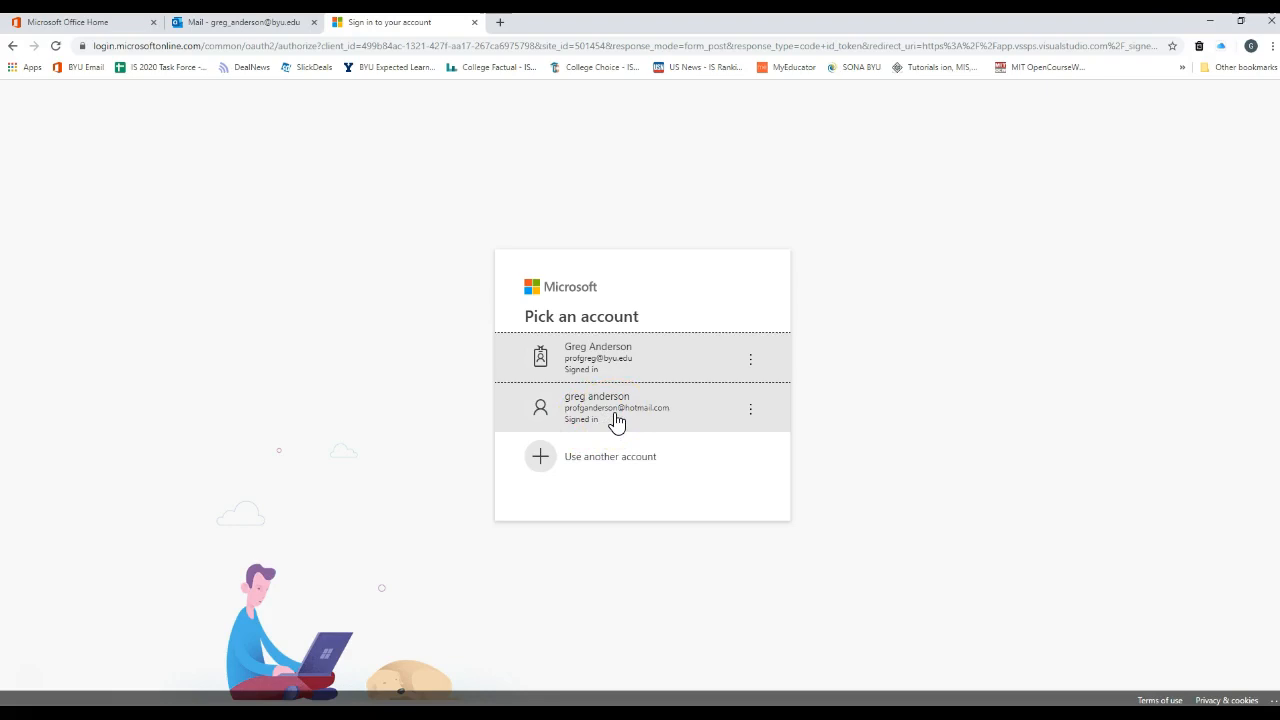
pyautogui.click(616, 408)
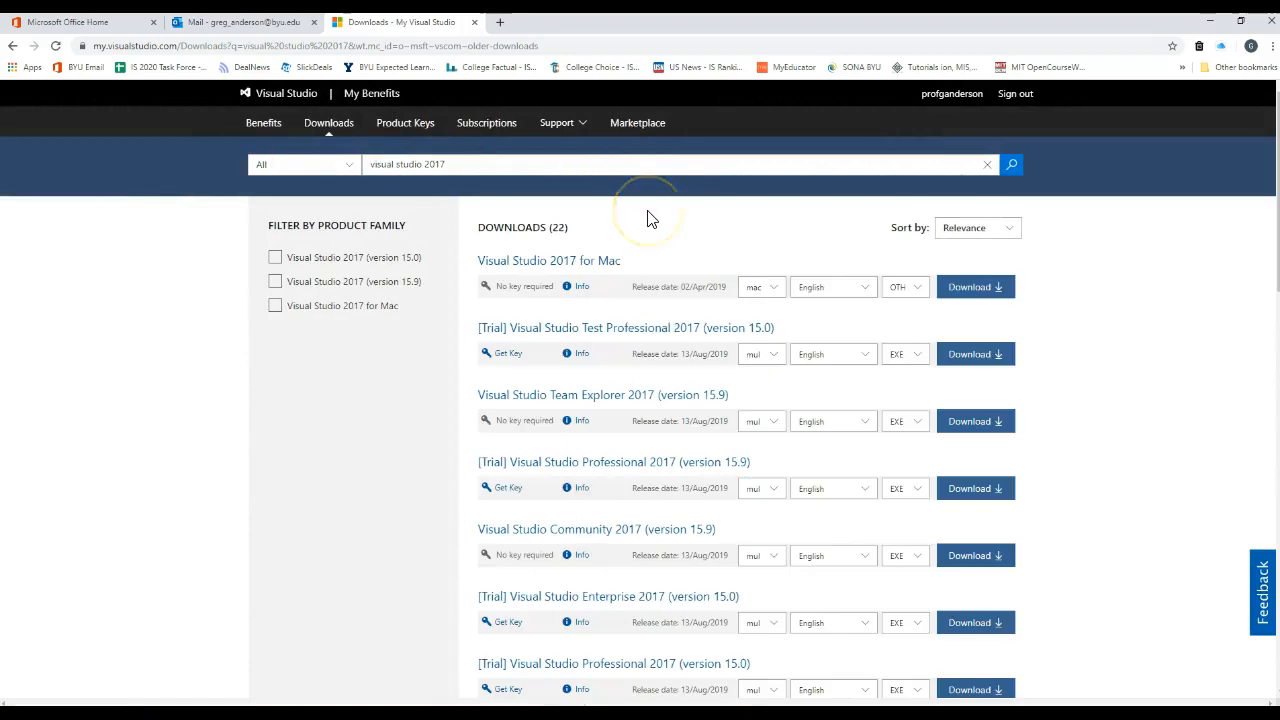
pyautogui.moveTo(544, 280)
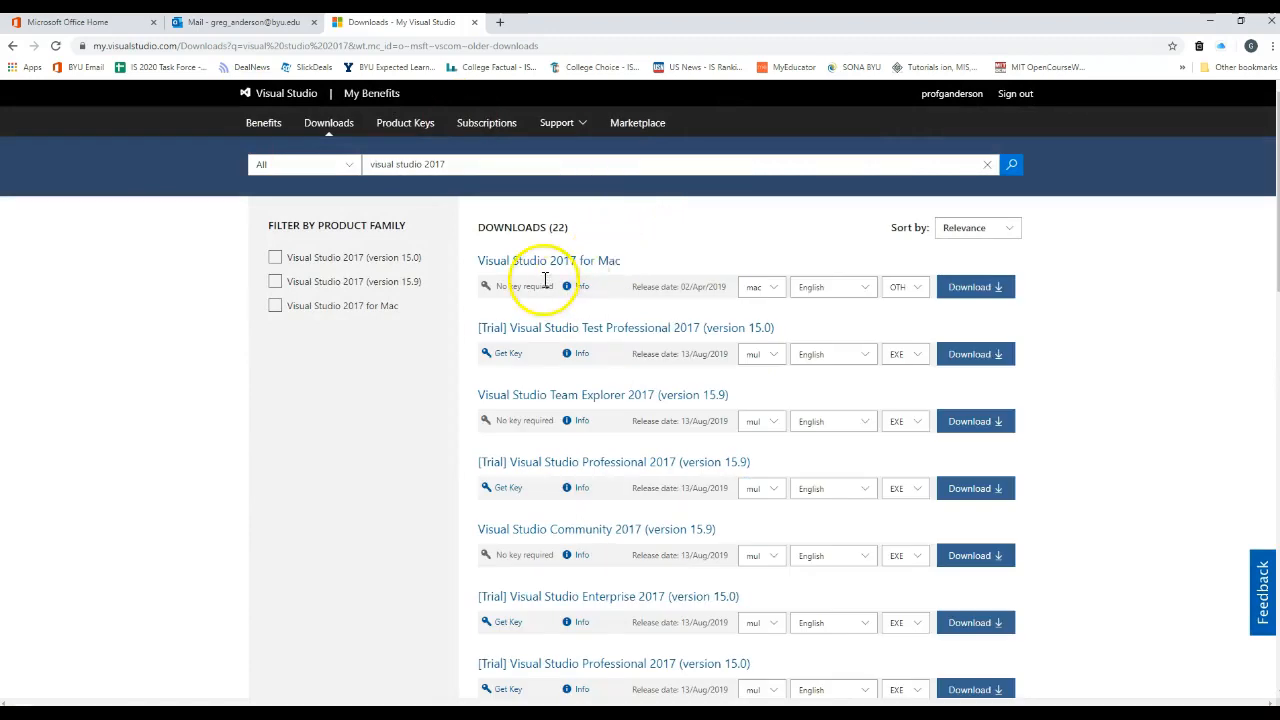
pyautogui.moveTo(584, 272)
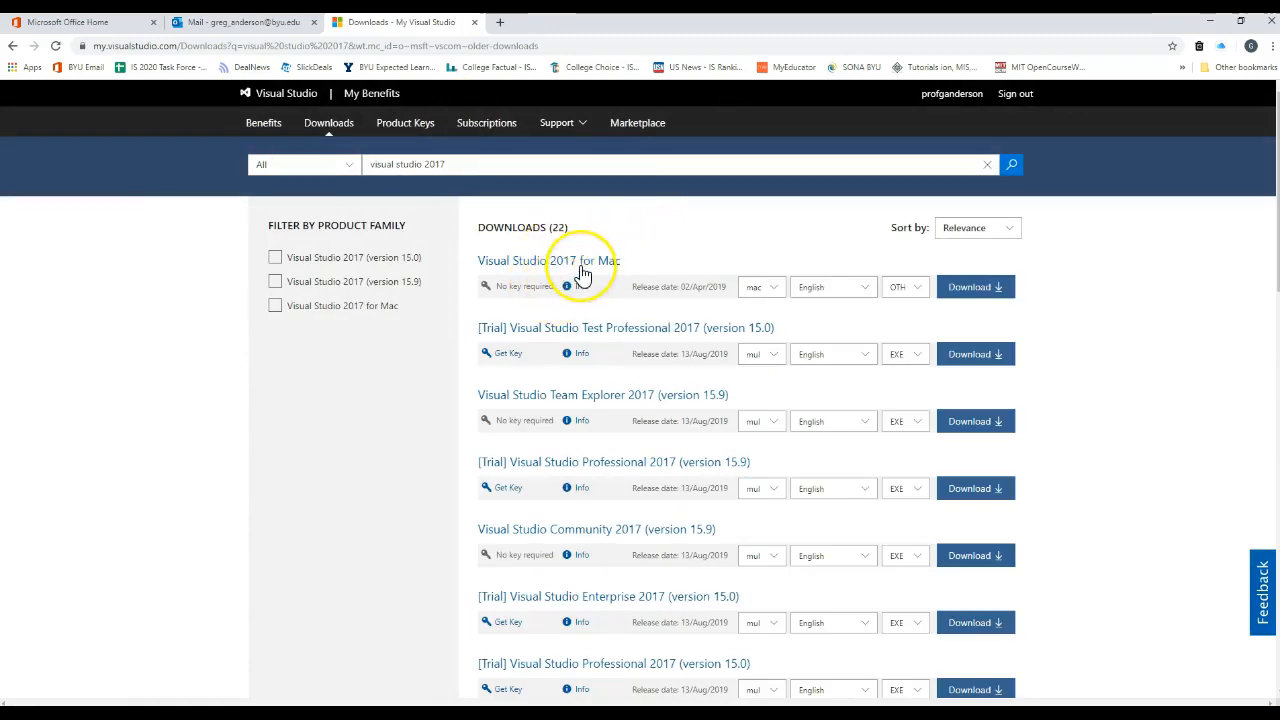
pyautogui.moveTo(900, 384)
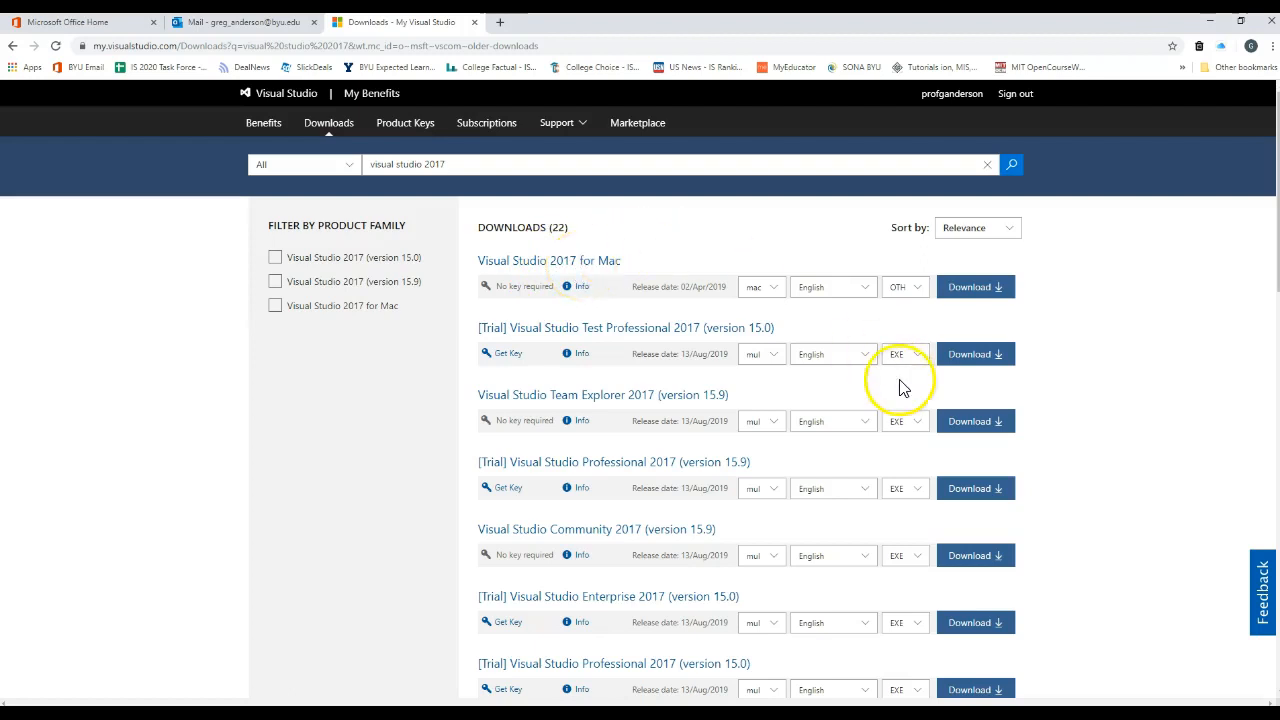
pyautogui.moveTo(564, 540)
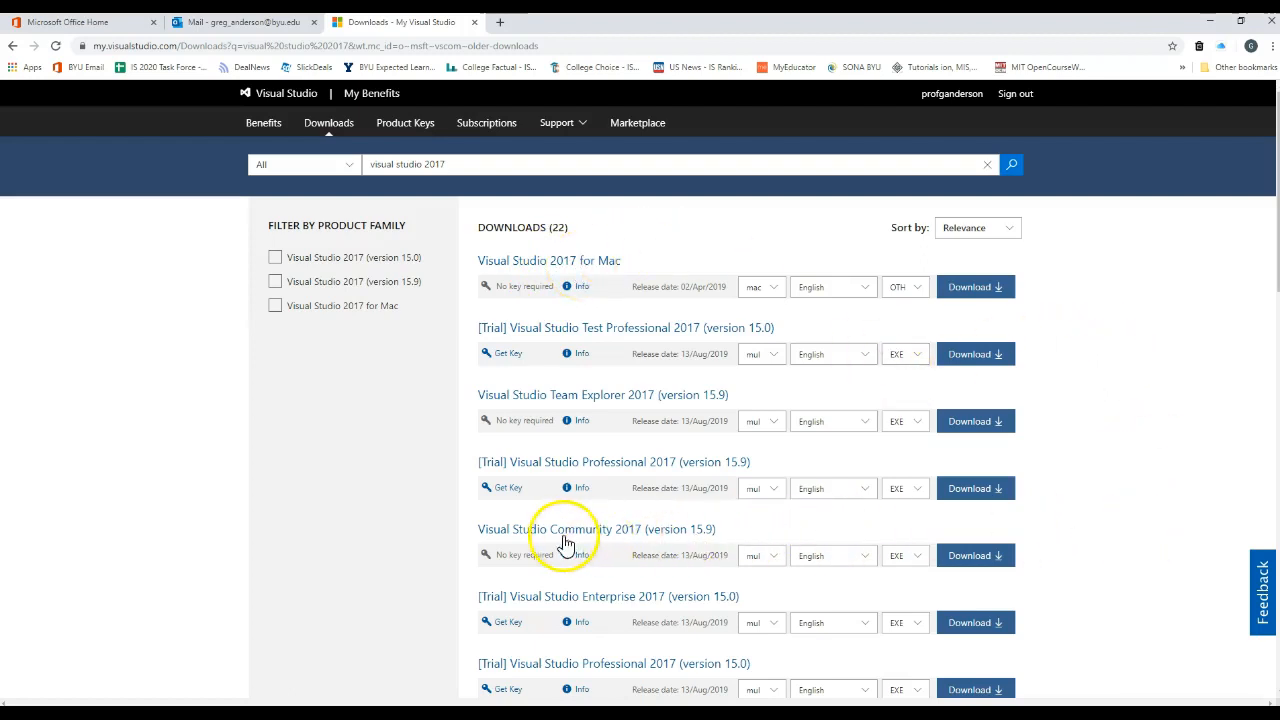
pyautogui.moveTo(624, 540)
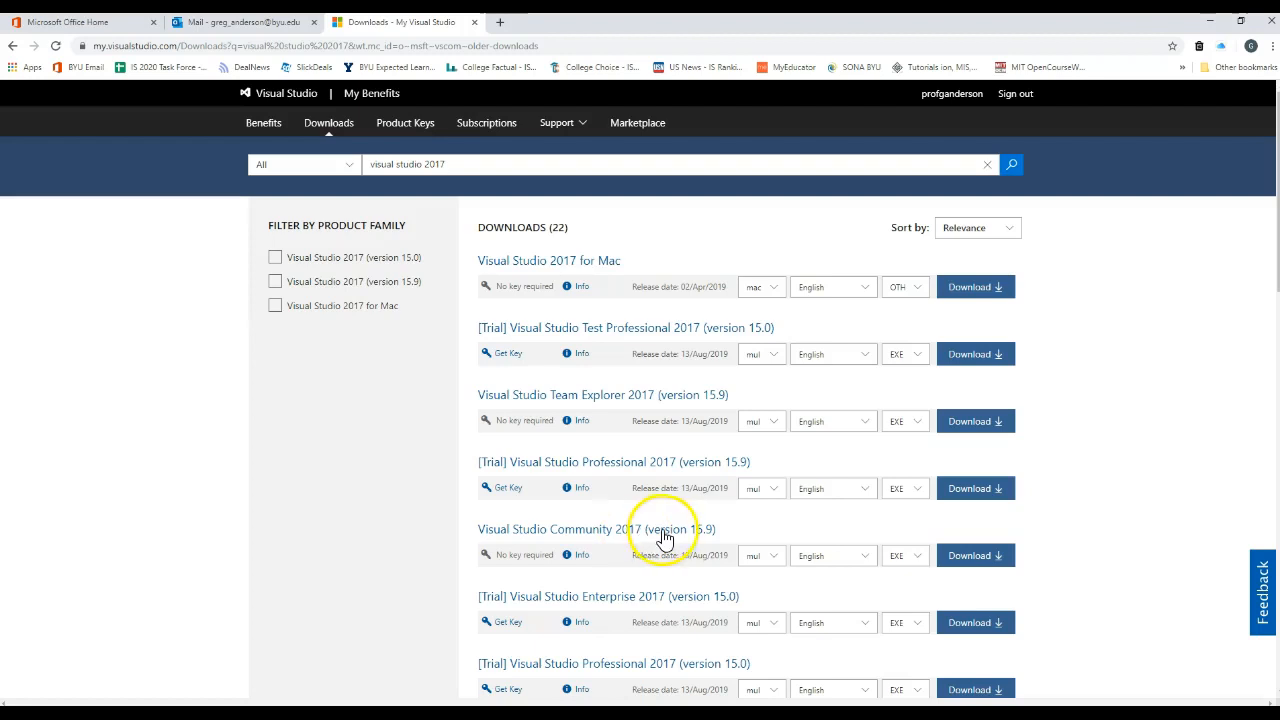
pyautogui.moveTo(684, 524)
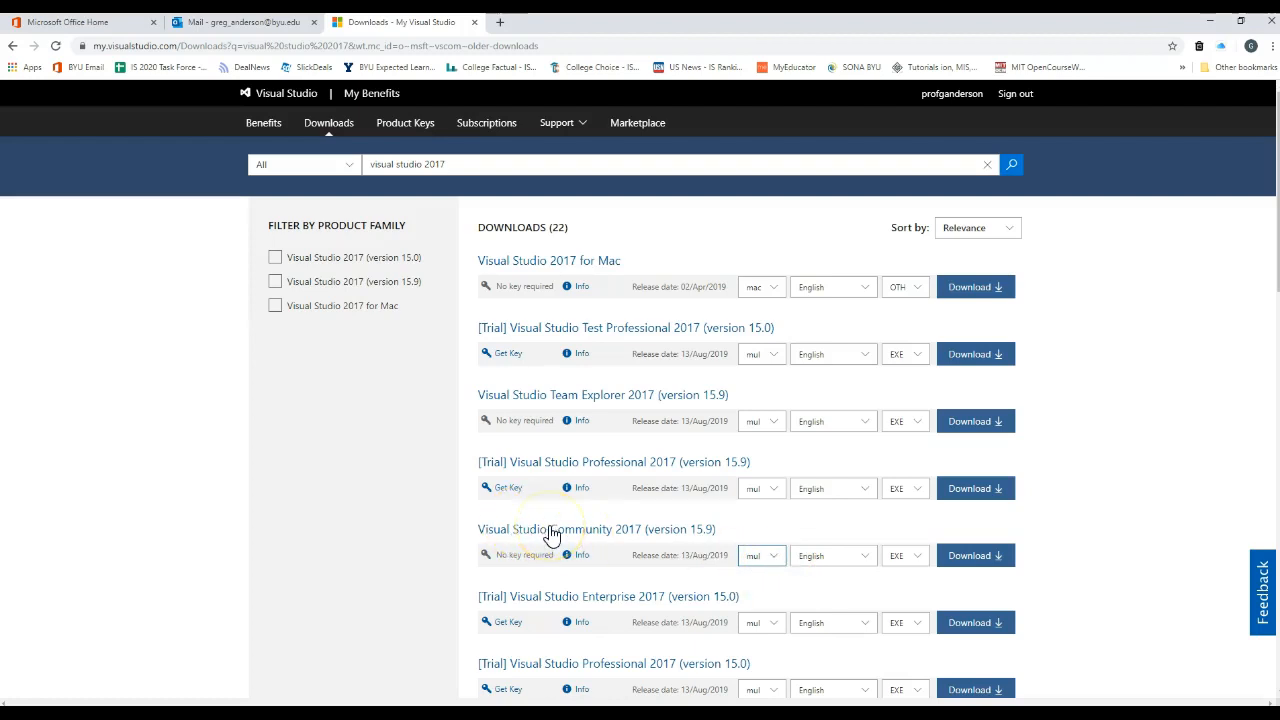
pyautogui.moveTo(652, 490)
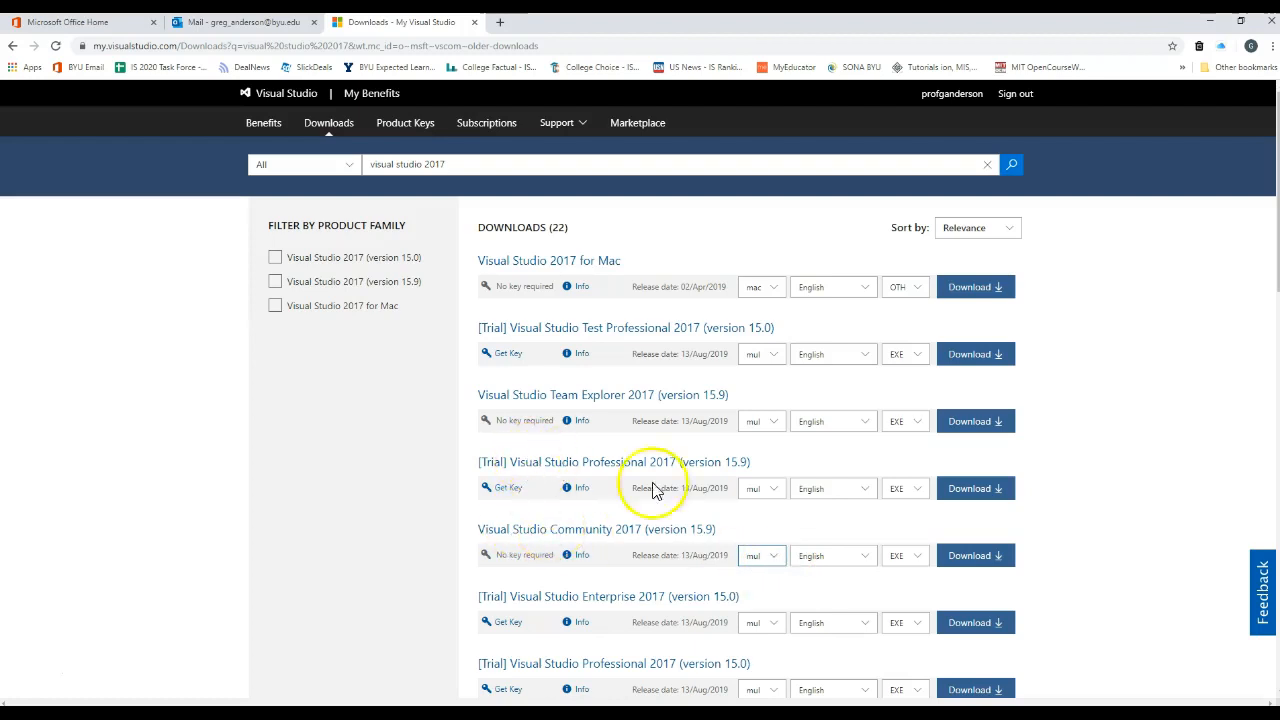
pyautogui.moveTo(596, 552)
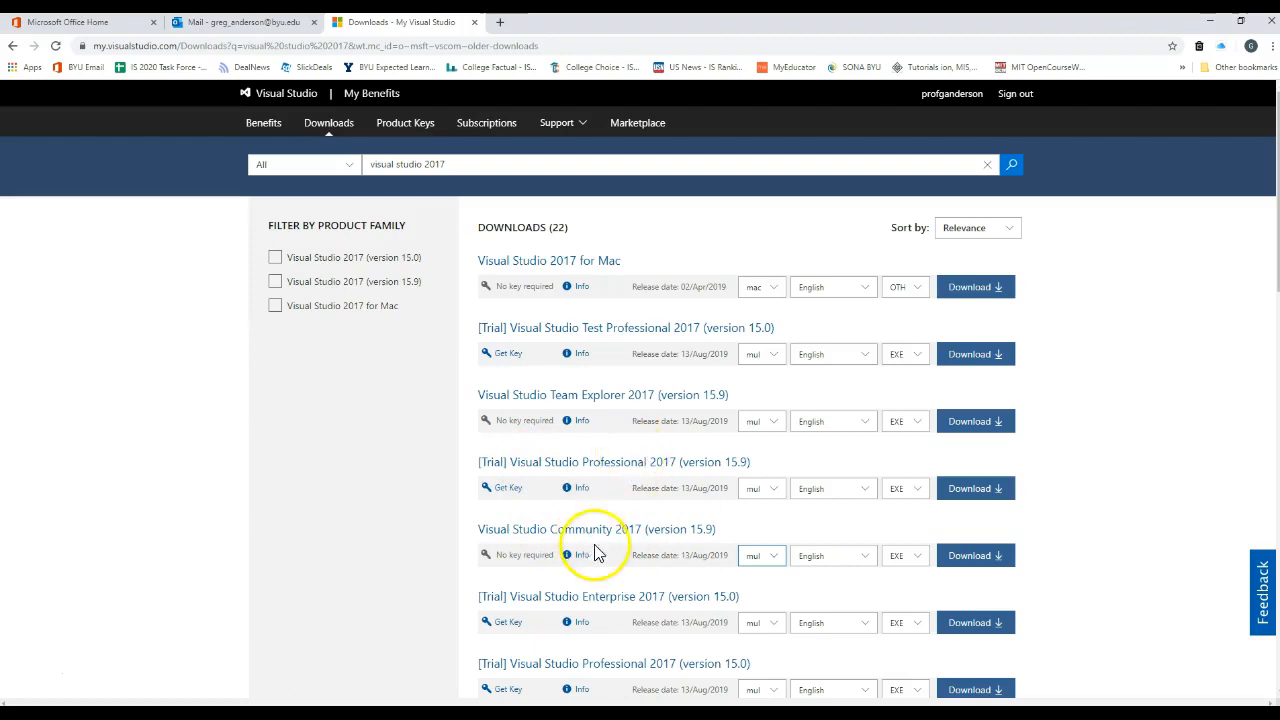
pyautogui.moveTo(984, 552)
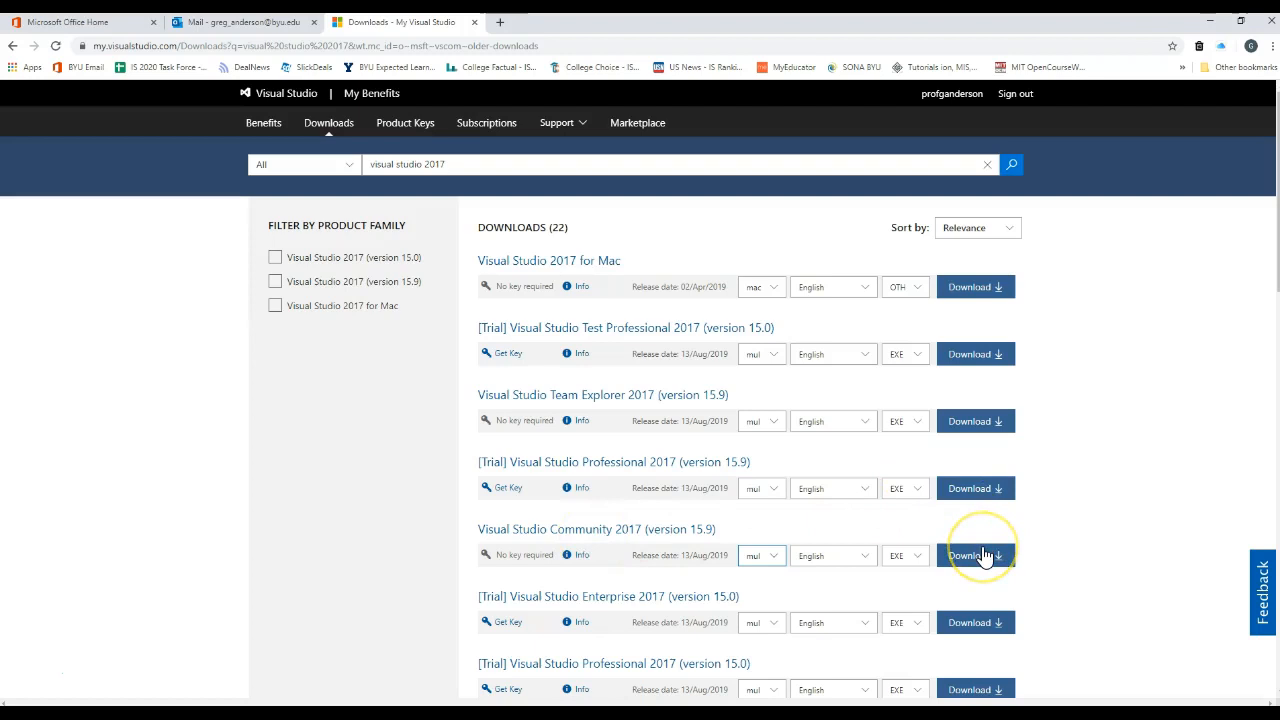
# Start the Visual Studio Community 2017 (version 15.9) download from the list.
pyautogui.click(968, 556)
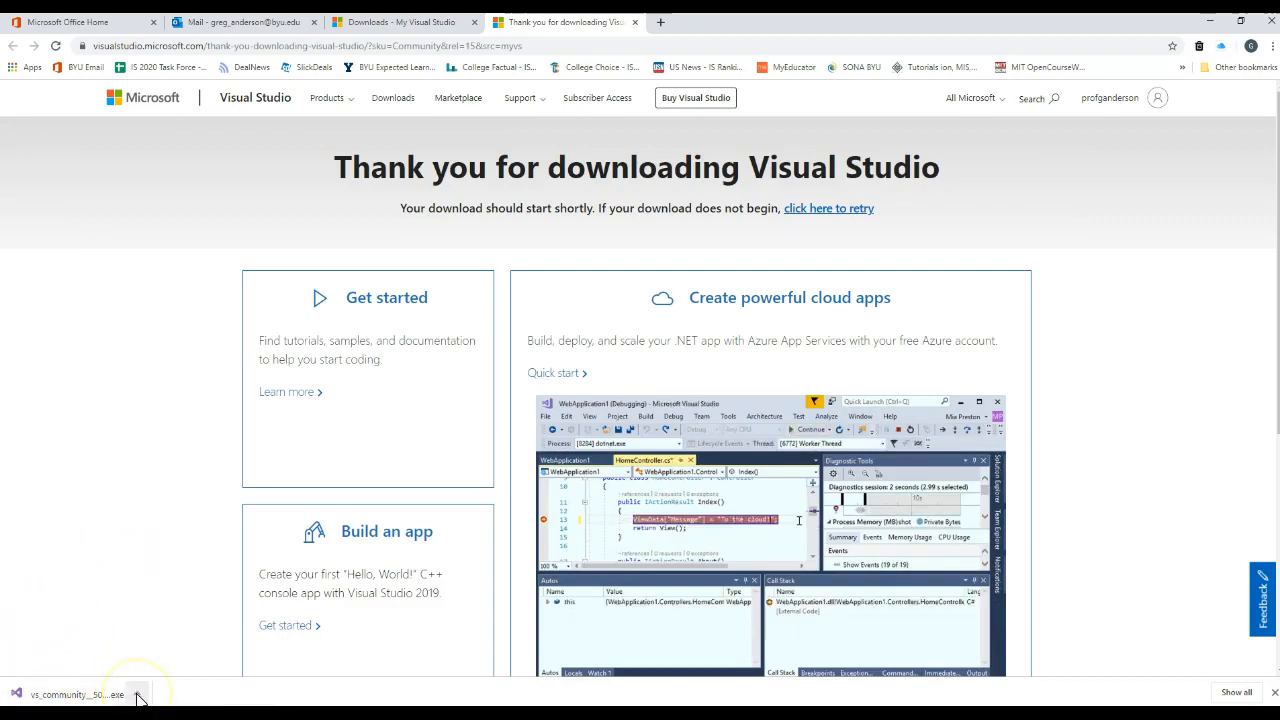
# Run the downloaded vs_community .exe installer from Chrome's download bar.
pyautogui.click(136, 694)
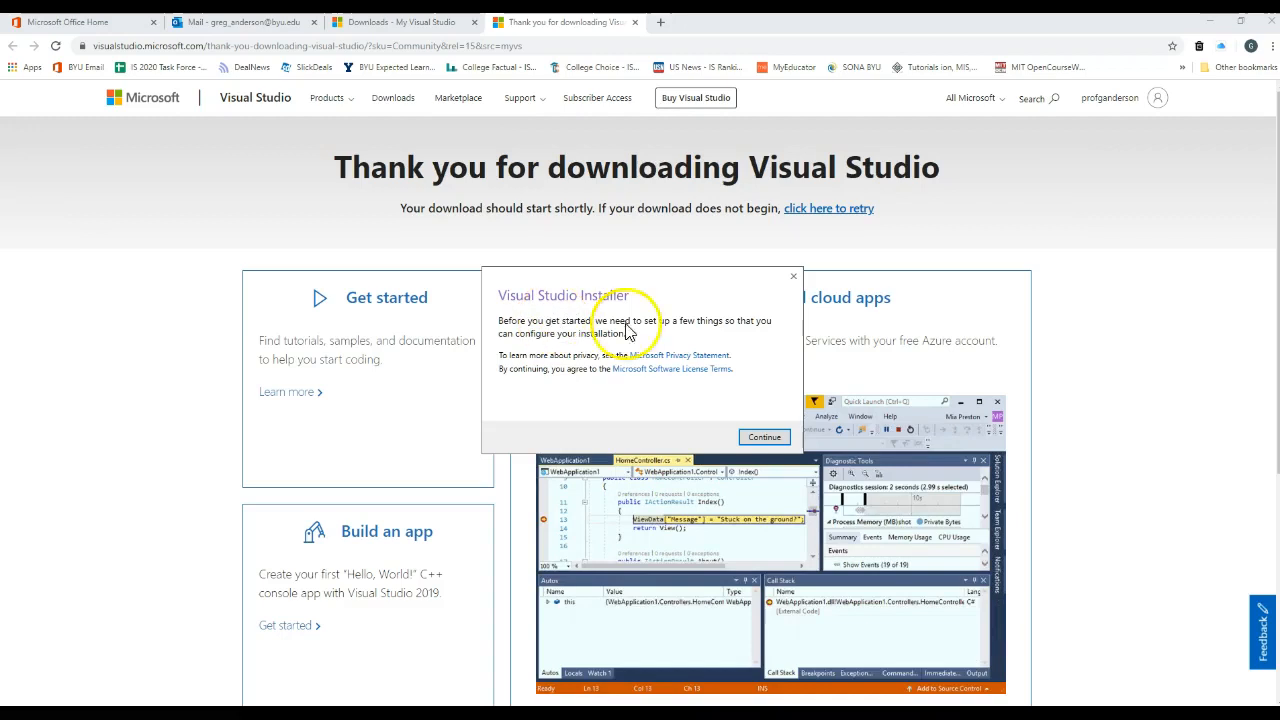
pyautogui.click(764, 436)
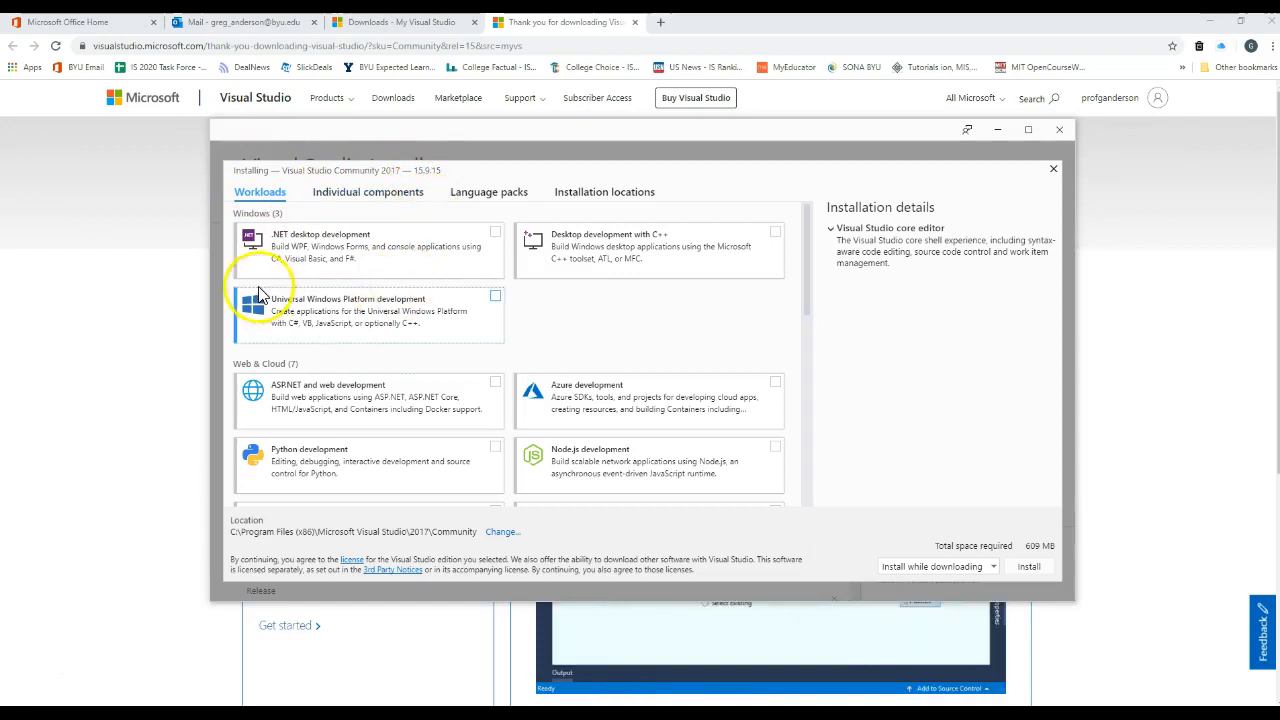
pyautogui.moveTo(340, 244)
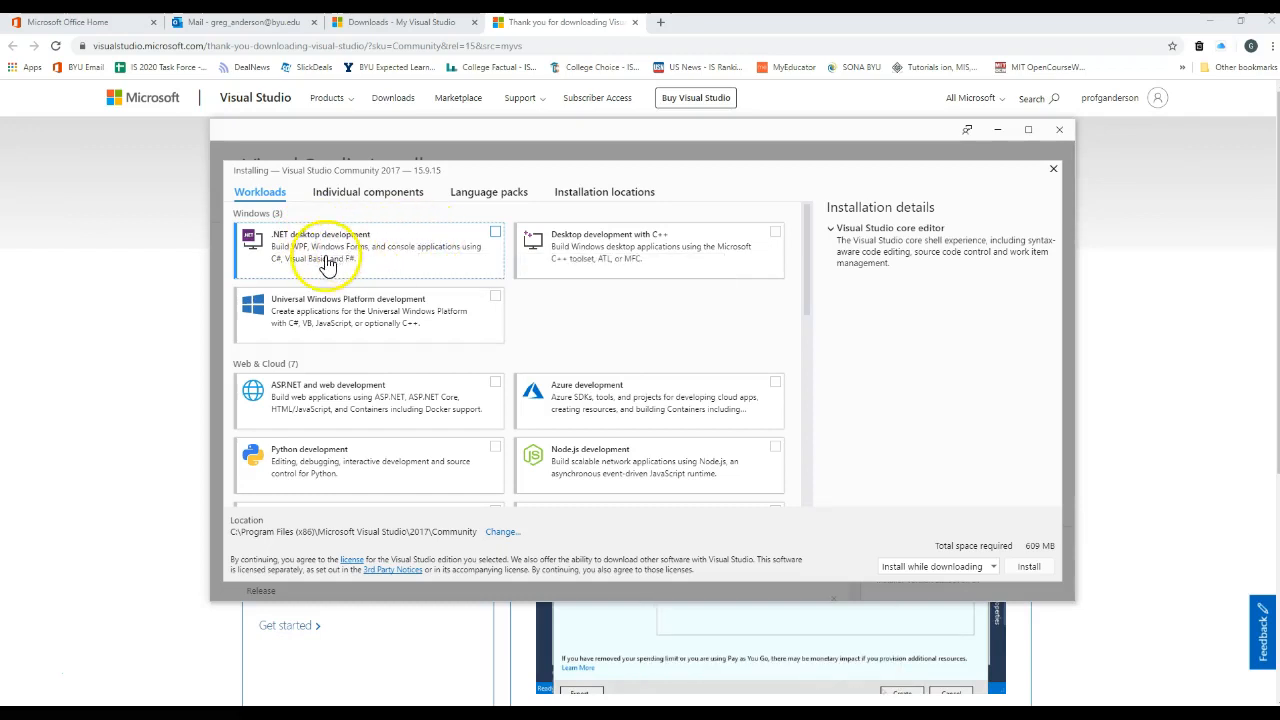
pyautogui.moveTo(456, 248)
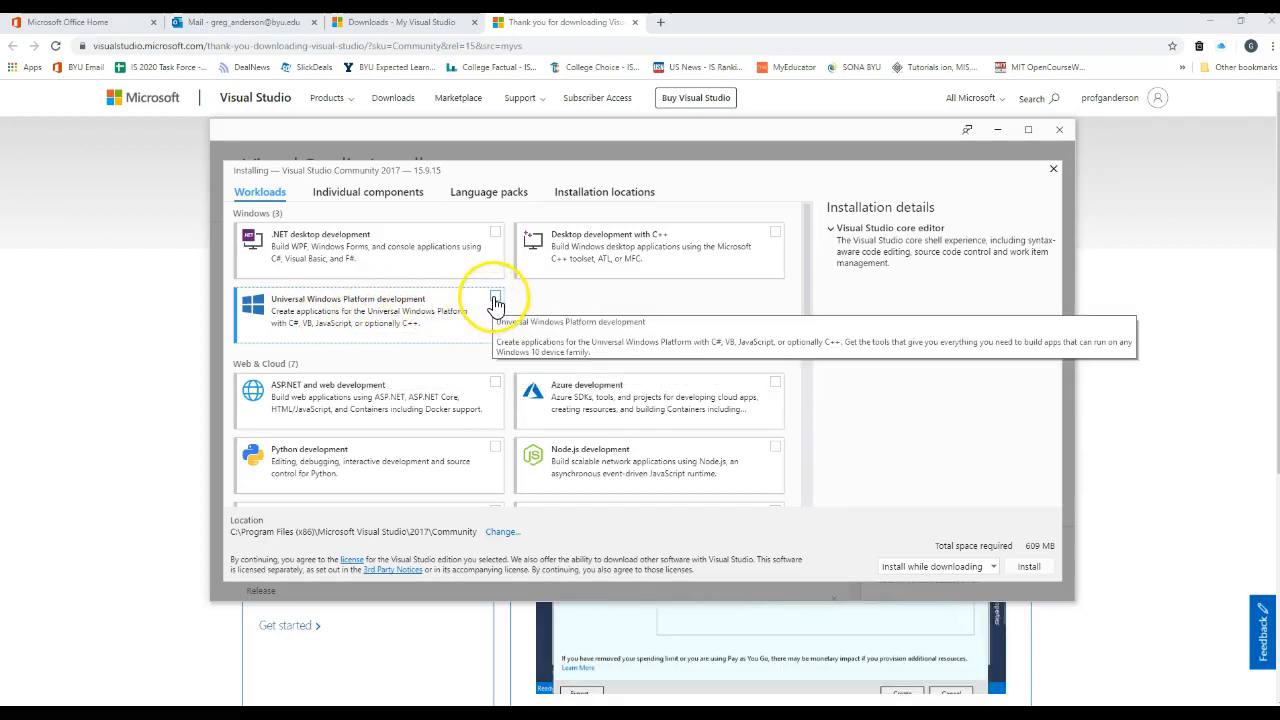
# Select Universal Windows Platform development and expand the Visual Studio core editor details.
pyautogui.click(496, 296)
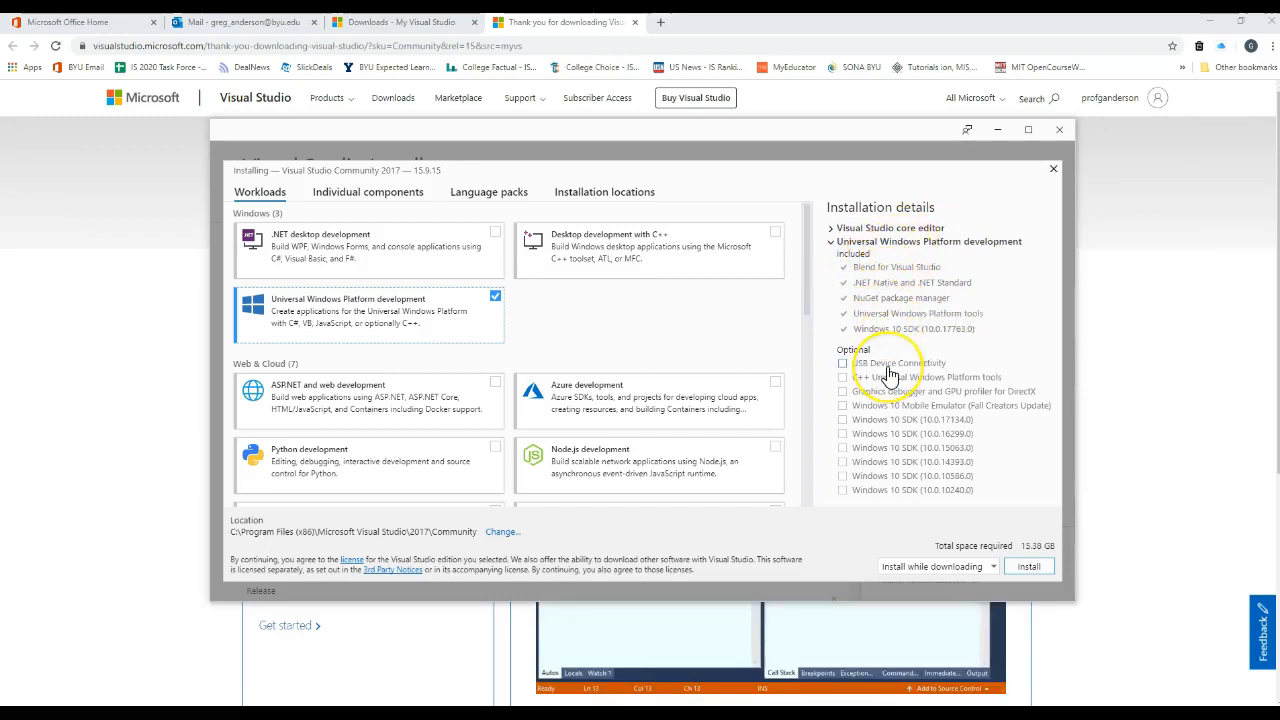
pyautogui.moveTo(878, 412)
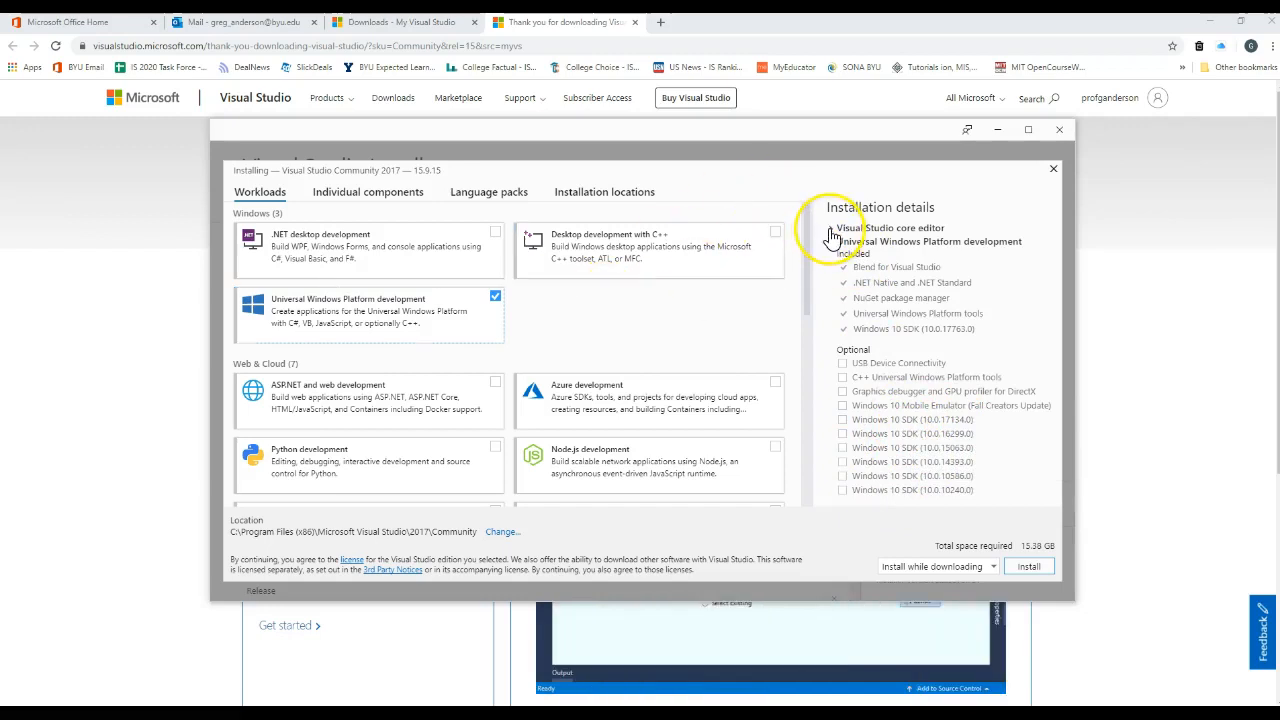
pyautogui.click(832, 228)
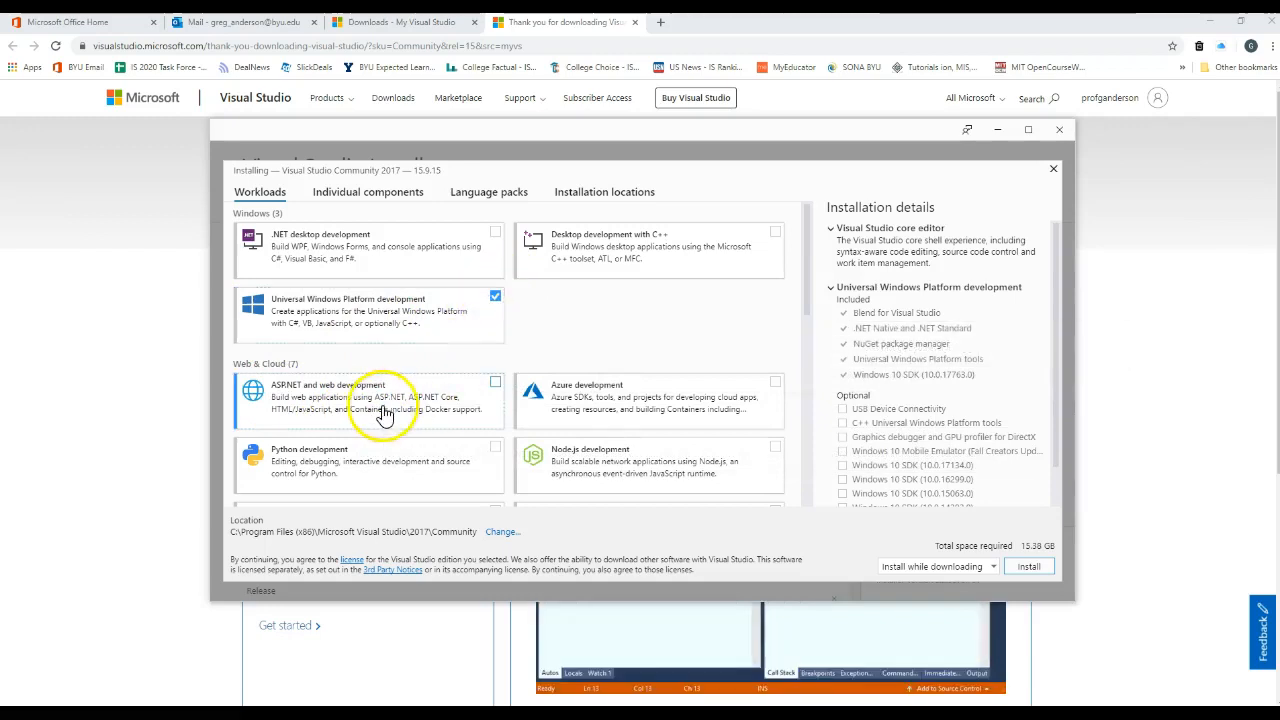
# Select ASP.NET and web development with the additional .NET Framework development tools.
pyautogui.click(496, 380)
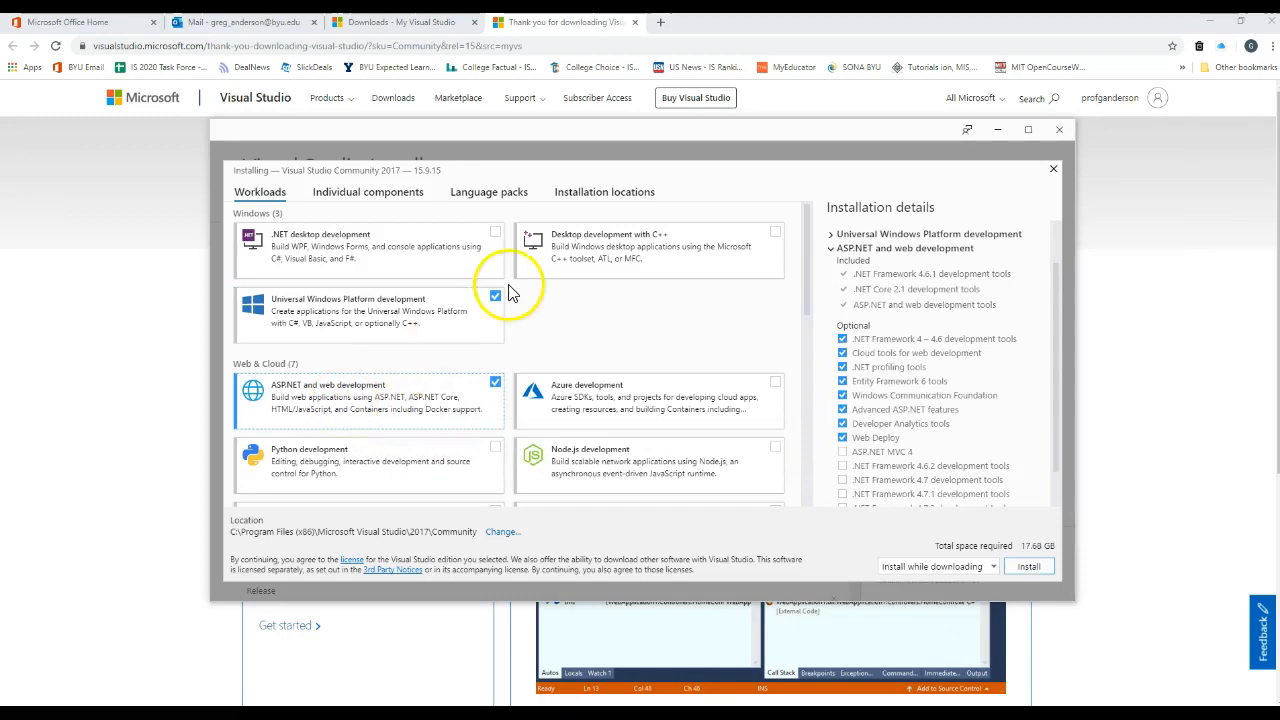
pyautogui.moveTo(304, 310)
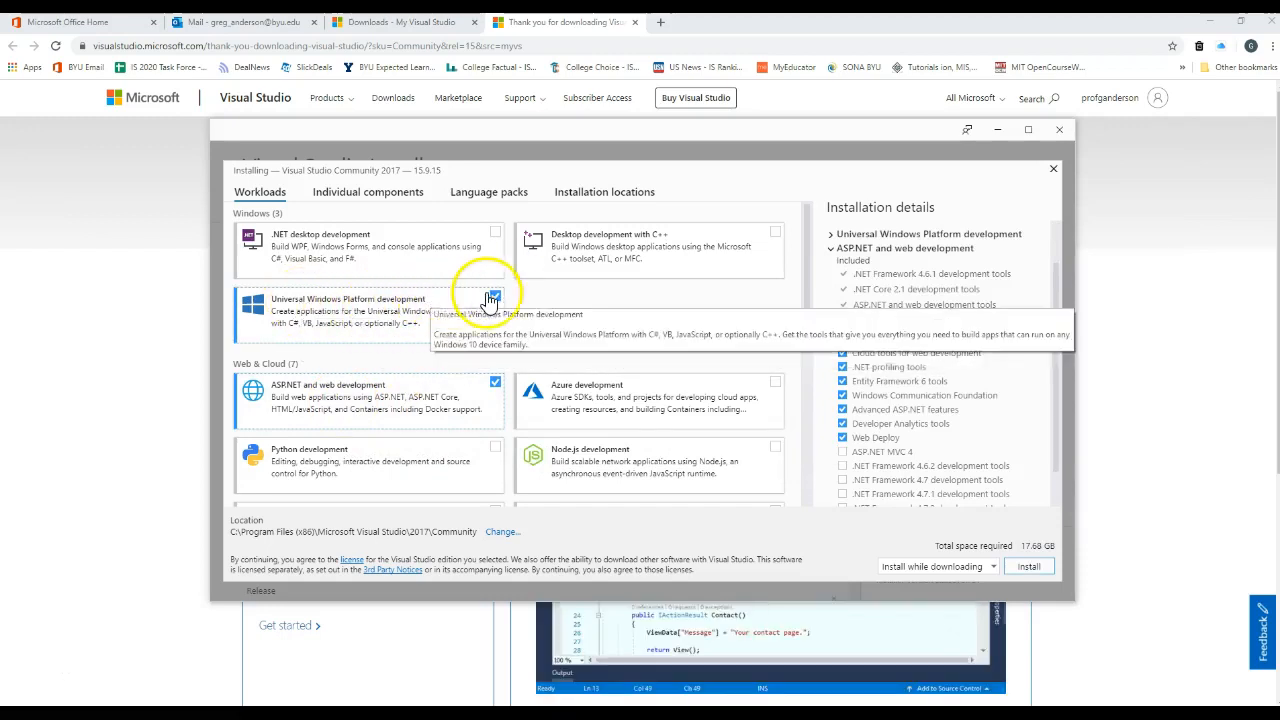
pyautogui.click(496, 300)
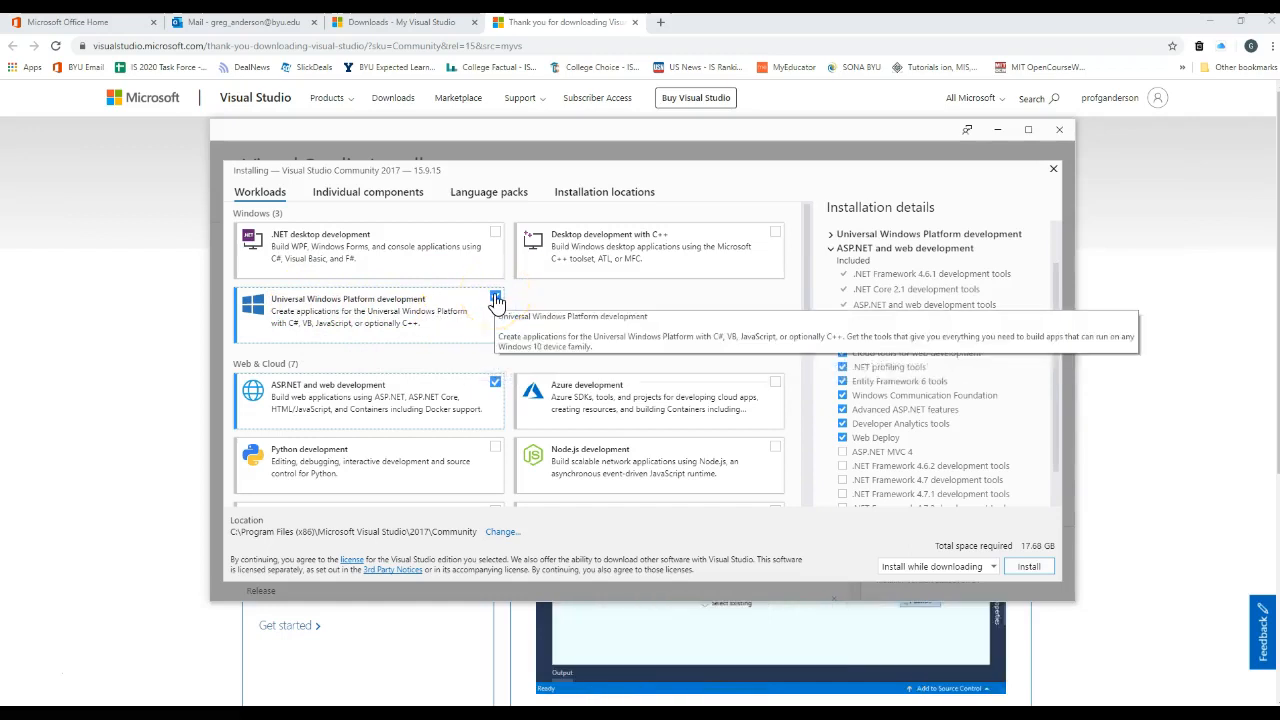
pyautogui.click(496, 296)
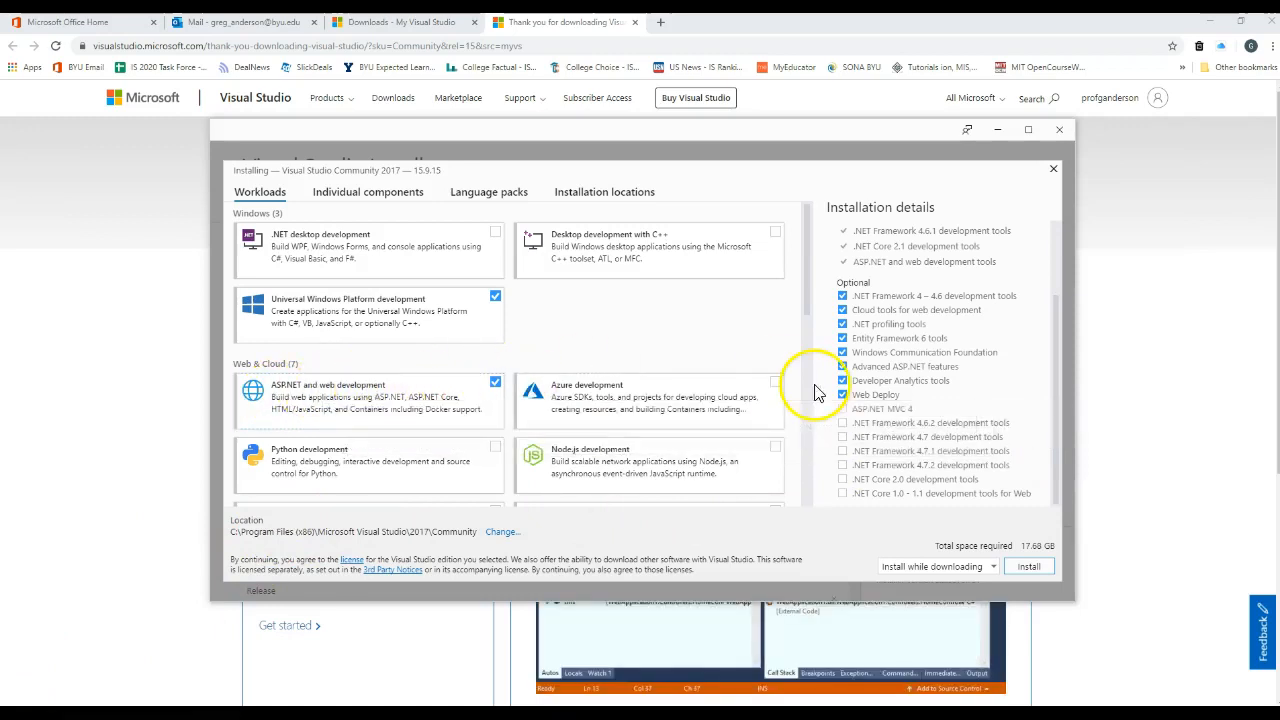
pyautogui.moveTo(878, 300)
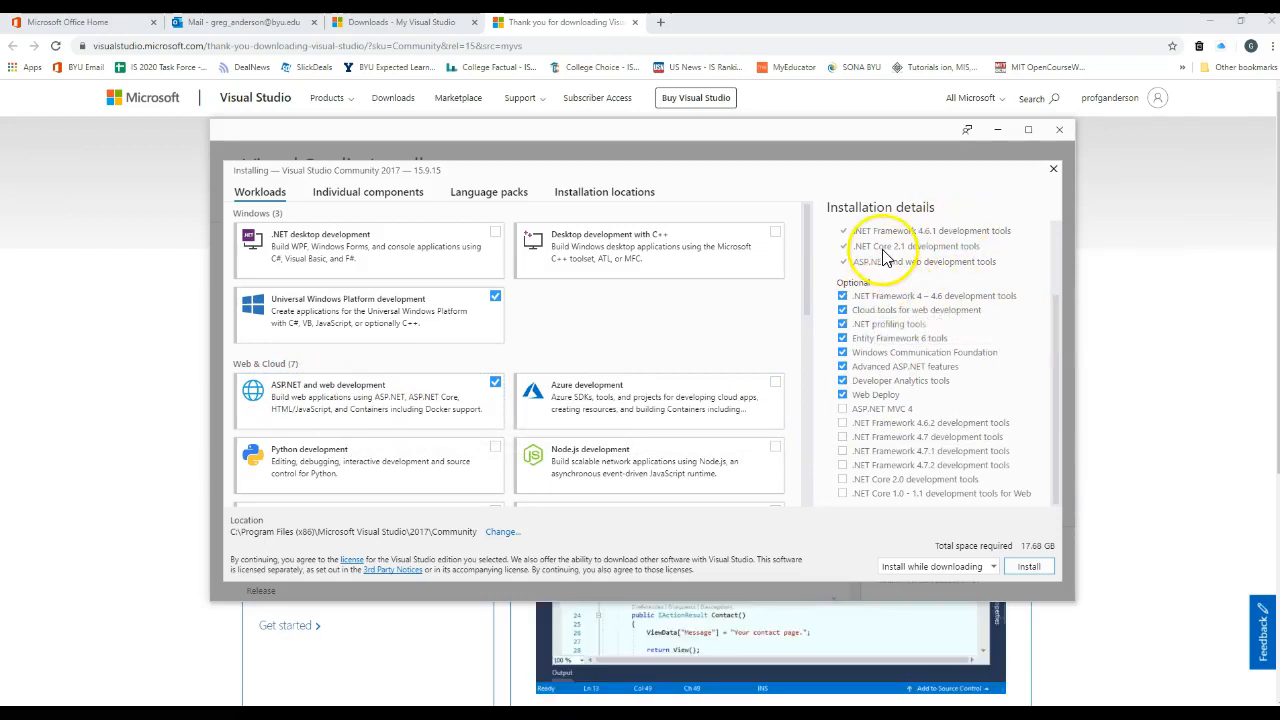
pyautogui.moveTo(890, 248)
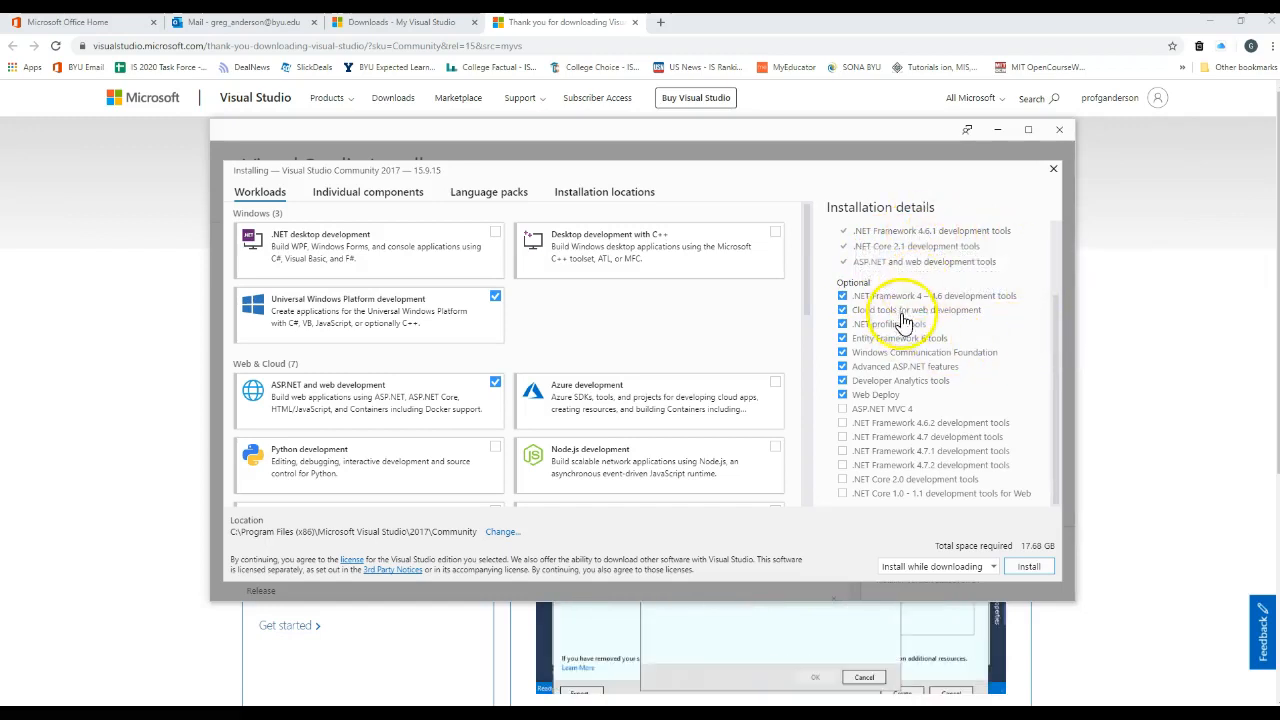
pyautogui.moveTo(1050, 374)
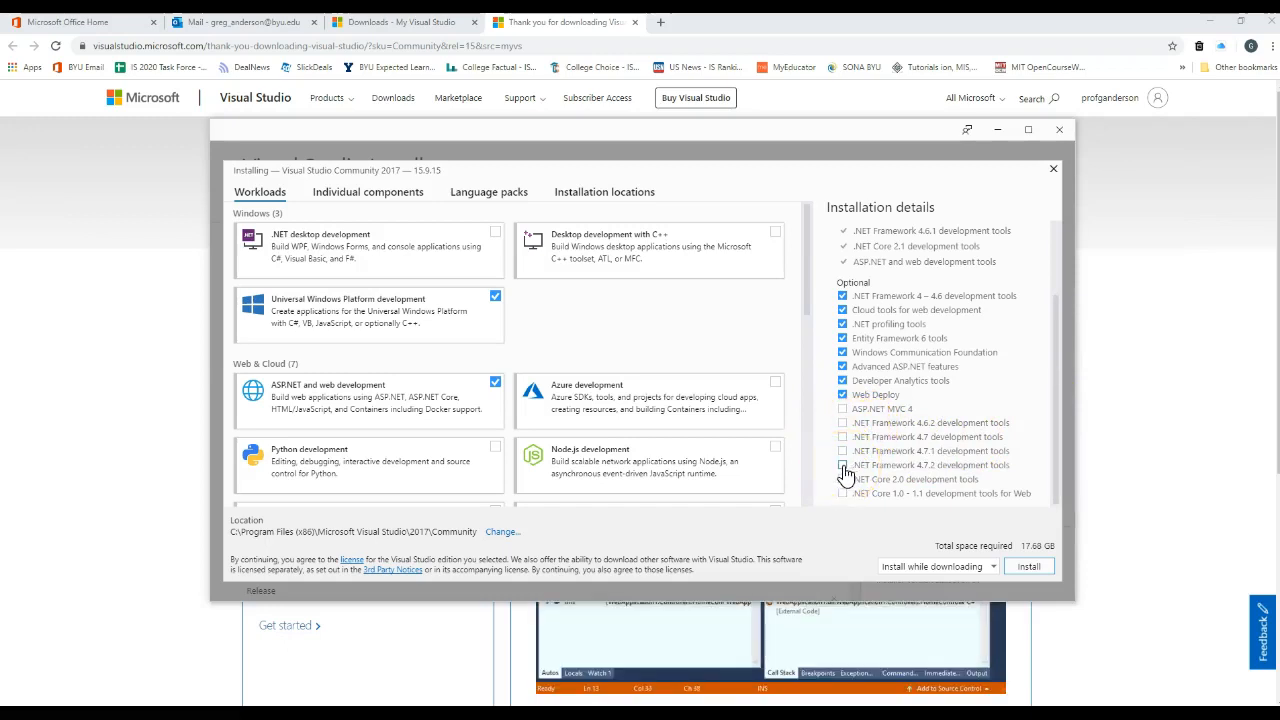
pyautogui.click(844, 464)
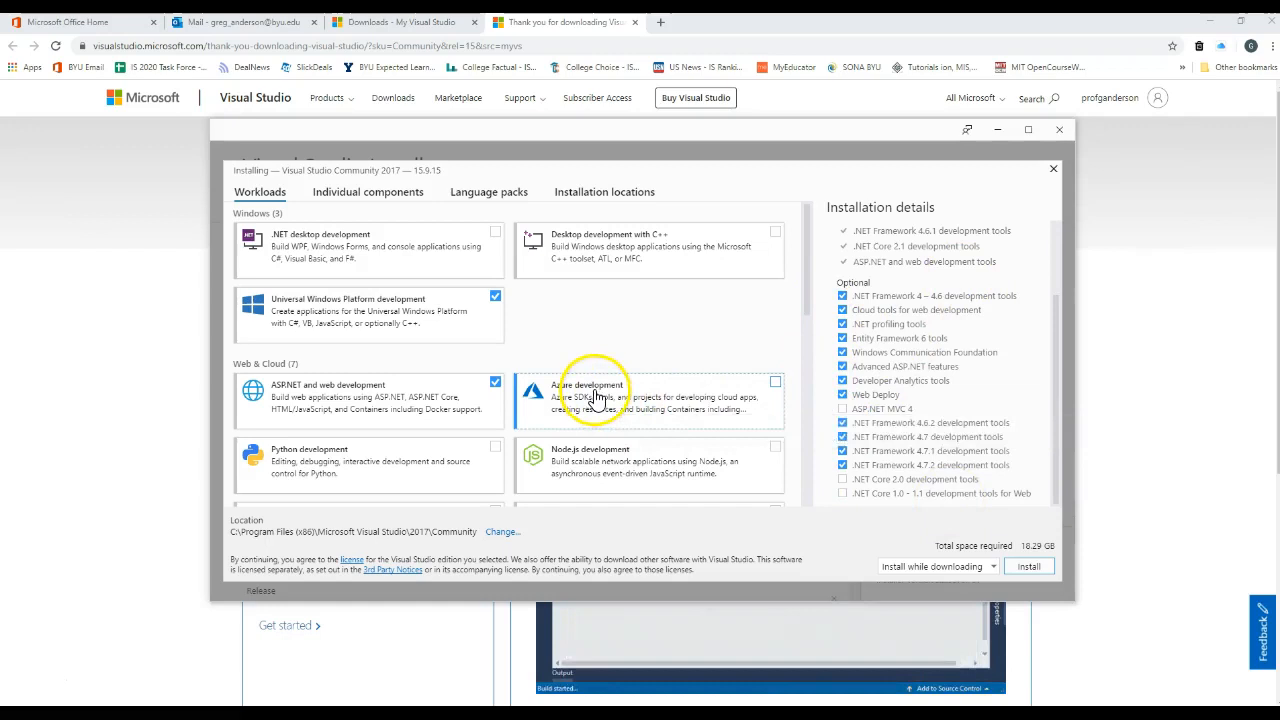
pyautogui.moveTo(776, 384)
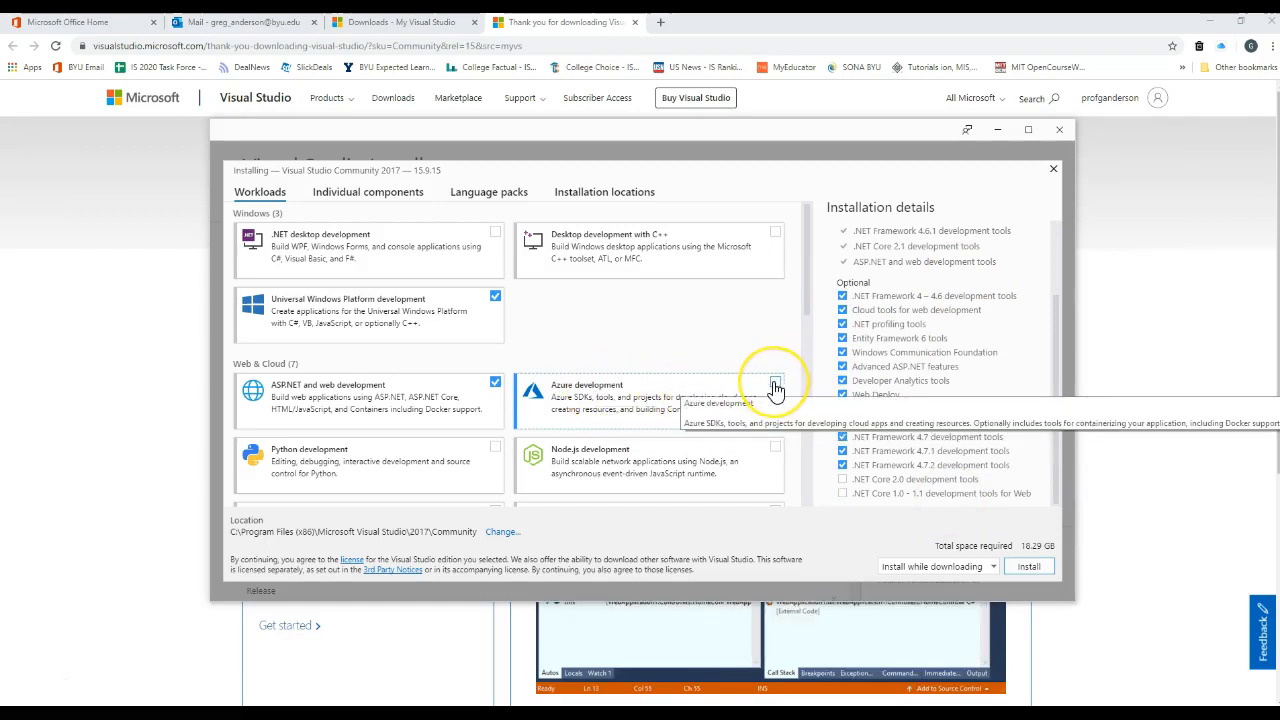
# Select the Azure development workload, bringing the total to about 19.7 GB.
pyautogui.click(776, 384)
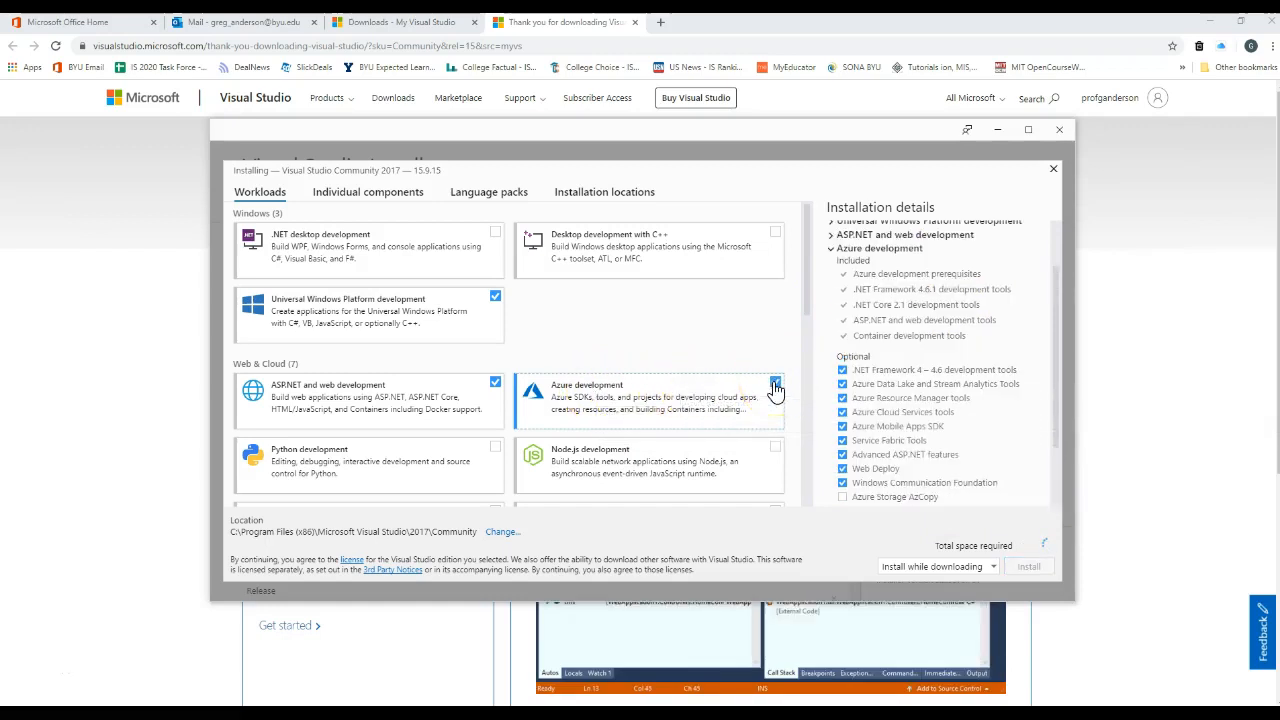
pyautogui.click(774, 384)
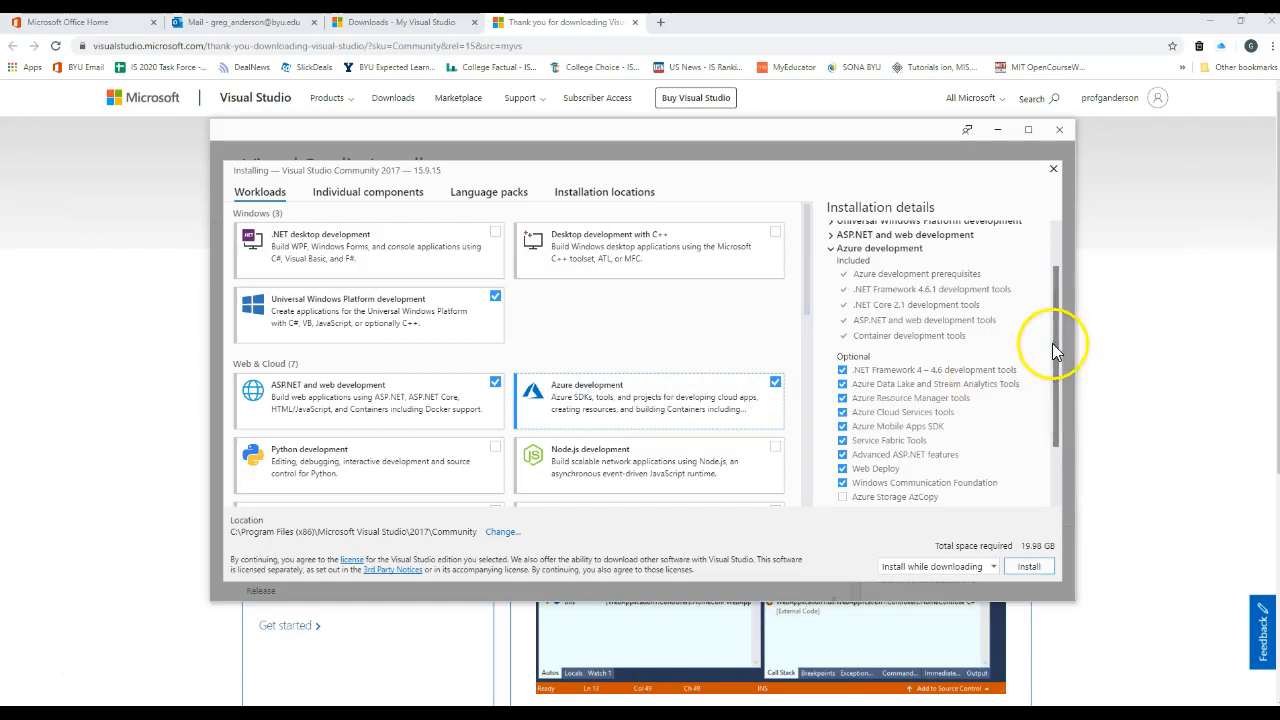
pyautogui.scroll(-3)
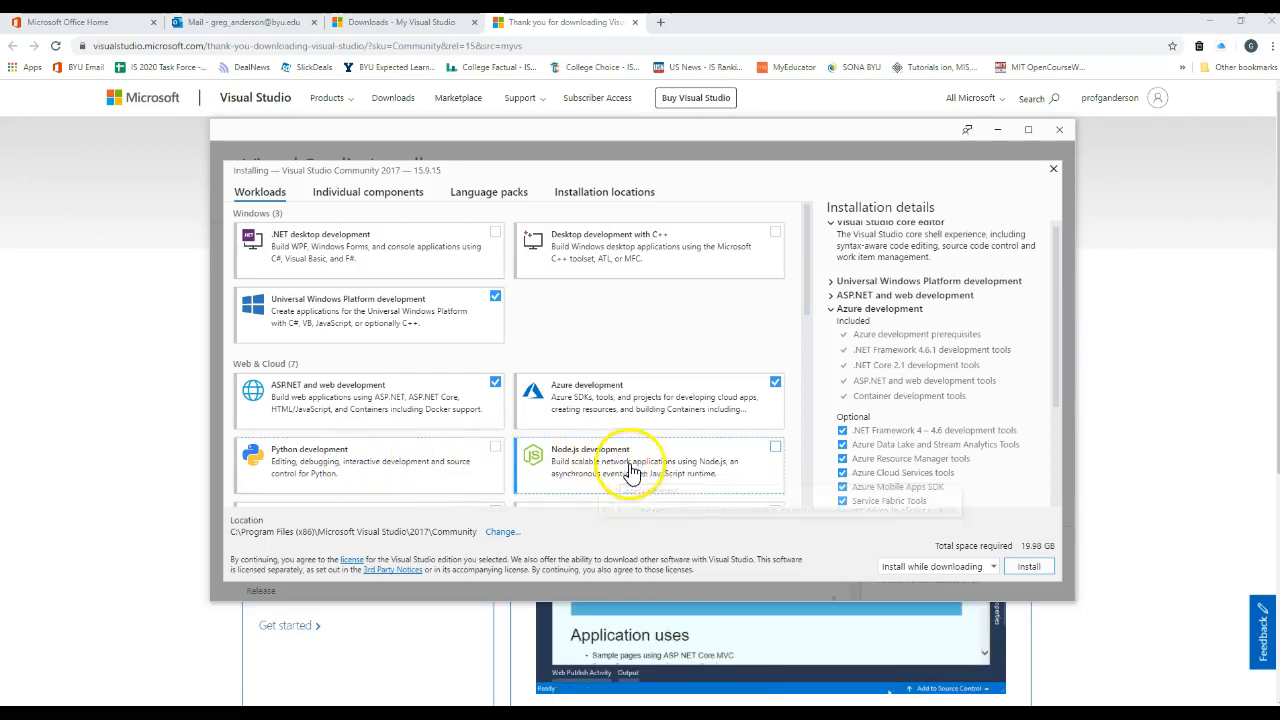
# Select the Node.js development workload.
pyautogui.click(776, 448)
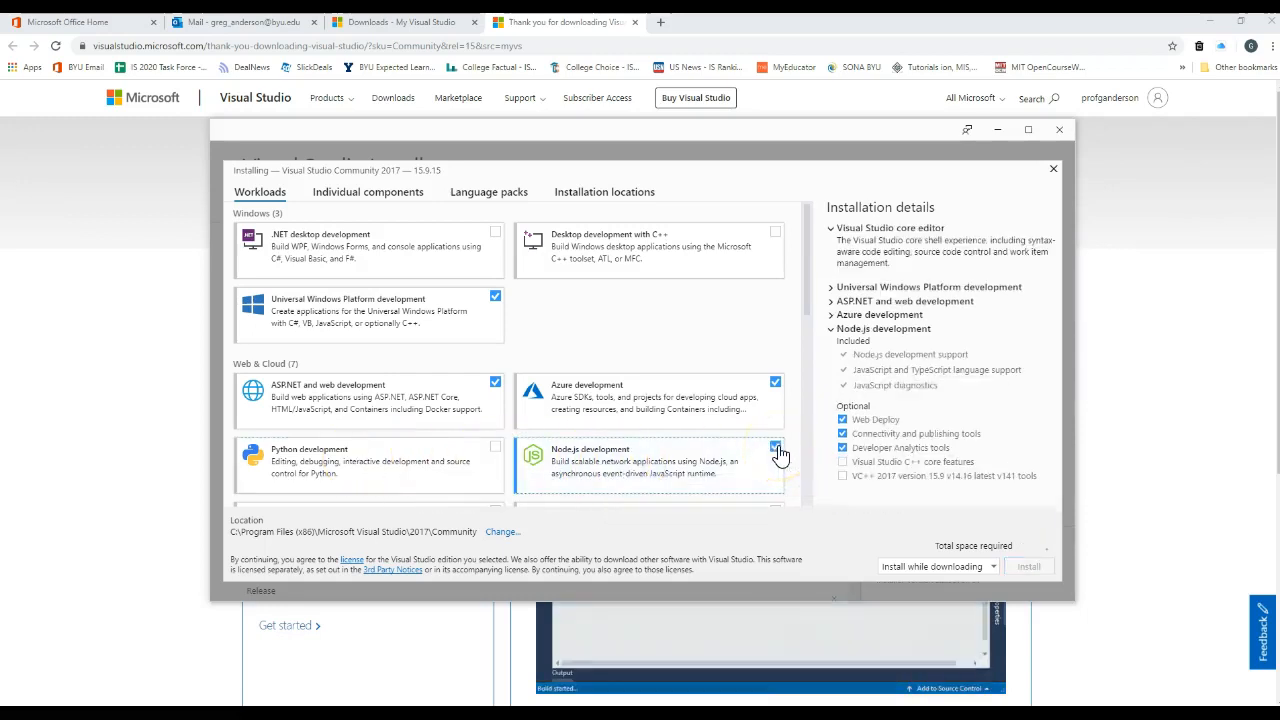
pyautogui.click(778, 452)
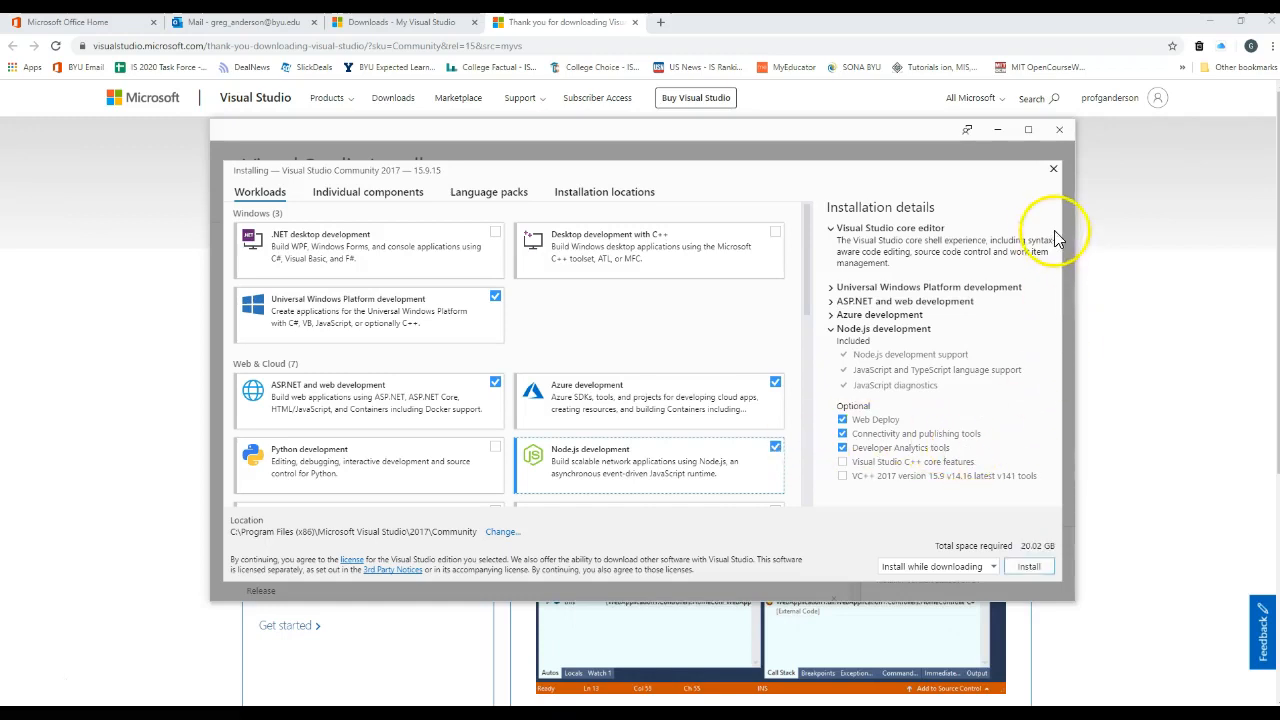
pyautogui.scroll(-3)
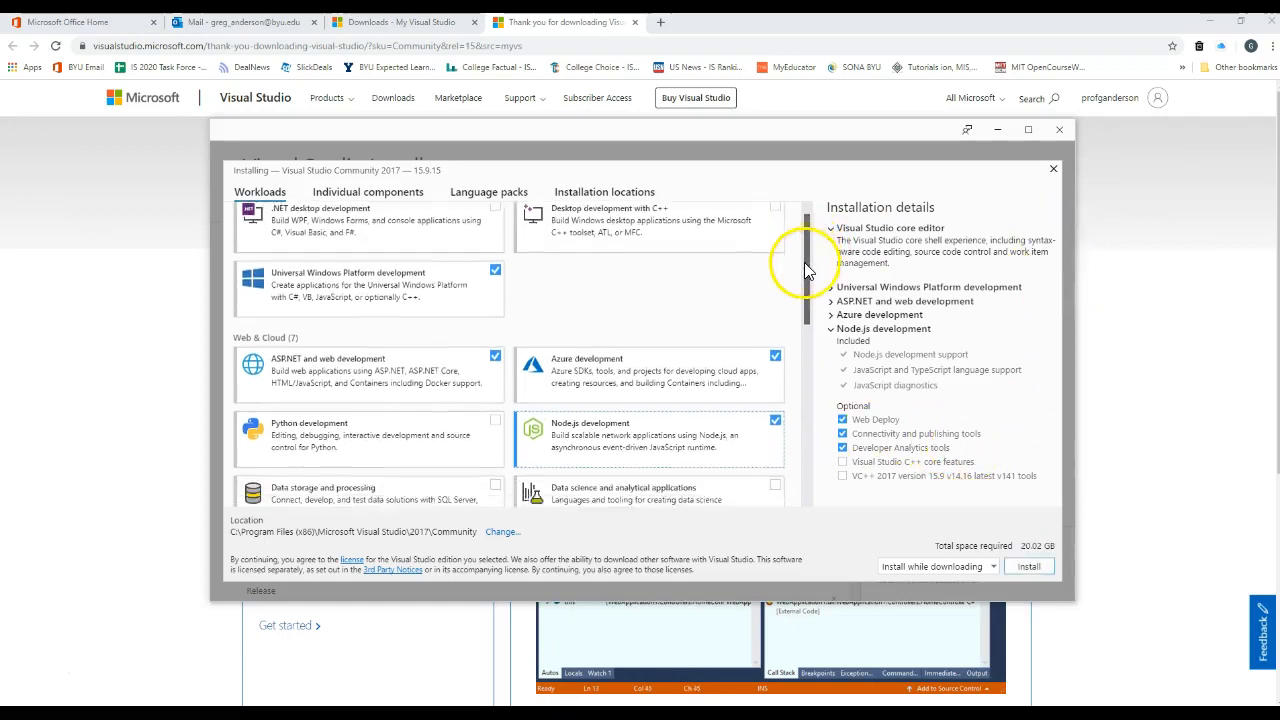
pyautogui.scroll(-3)
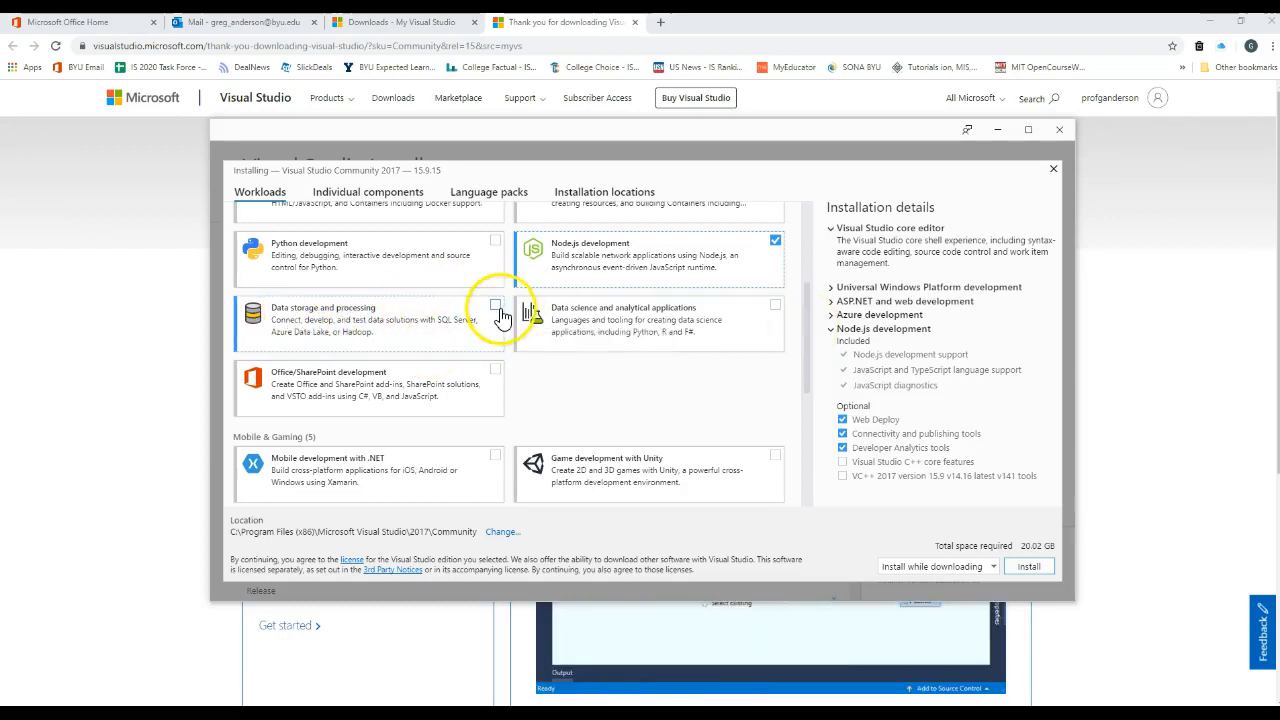
pyautogui.moveTo(496, 316)
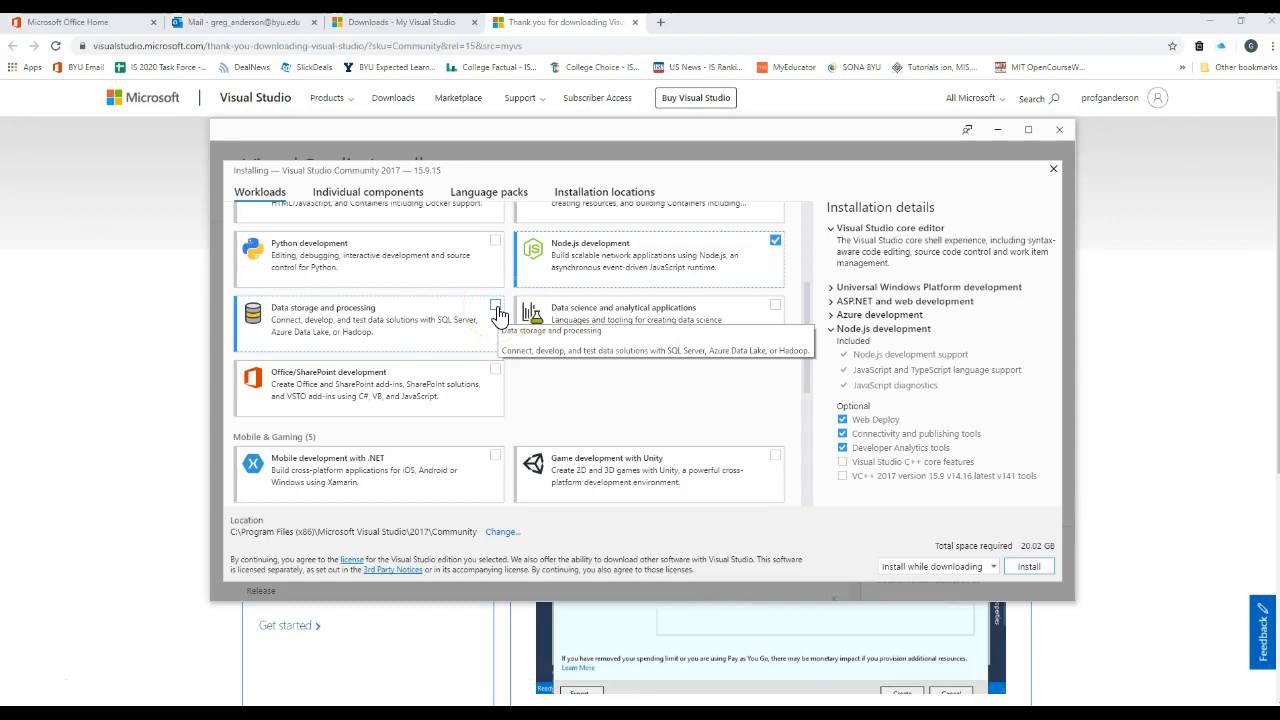
# Select the Data storage and processing workload, totaling about 20 GB.
pyautogui.click(496, 304)
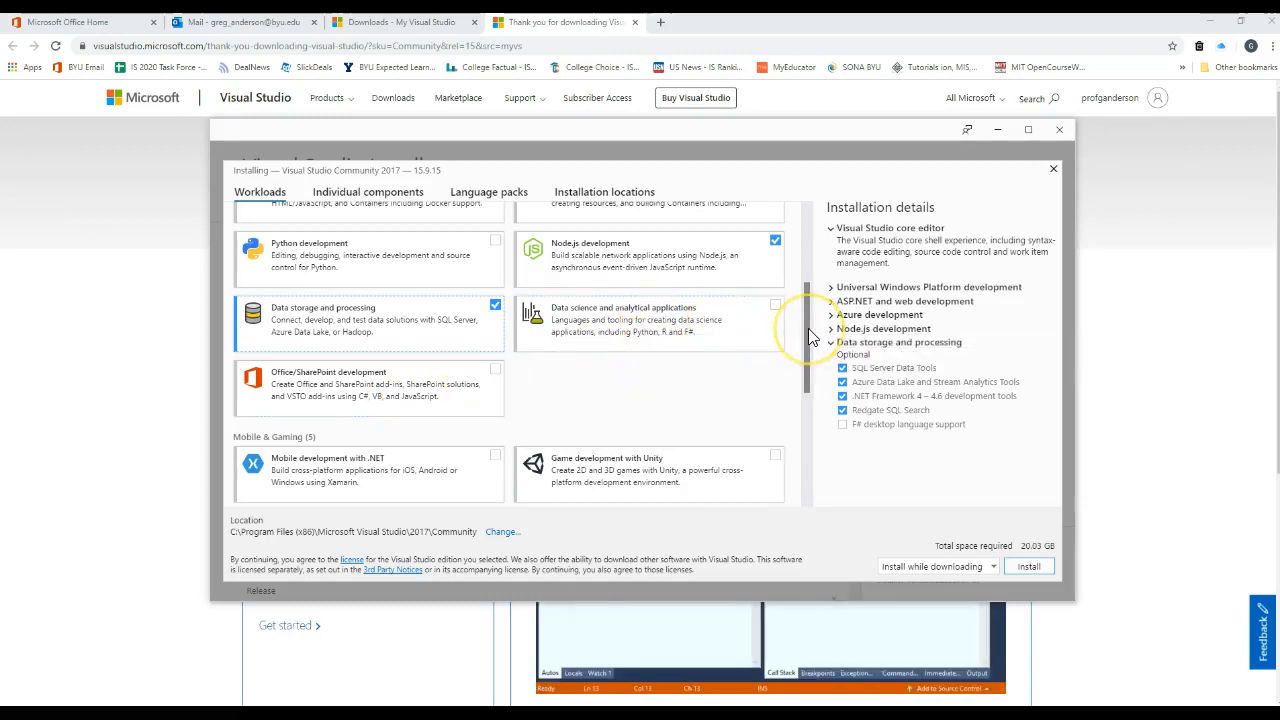
pyautogui.scroll(-3)
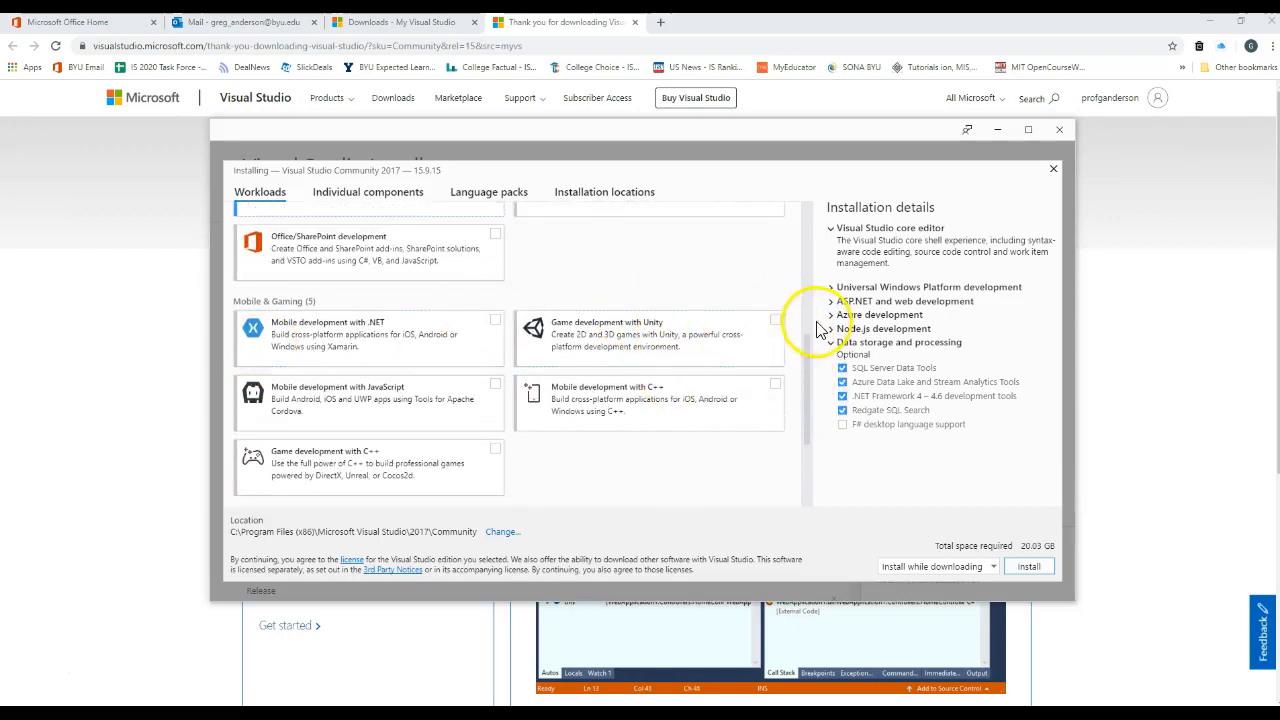
pyautogui.scroll(-3)
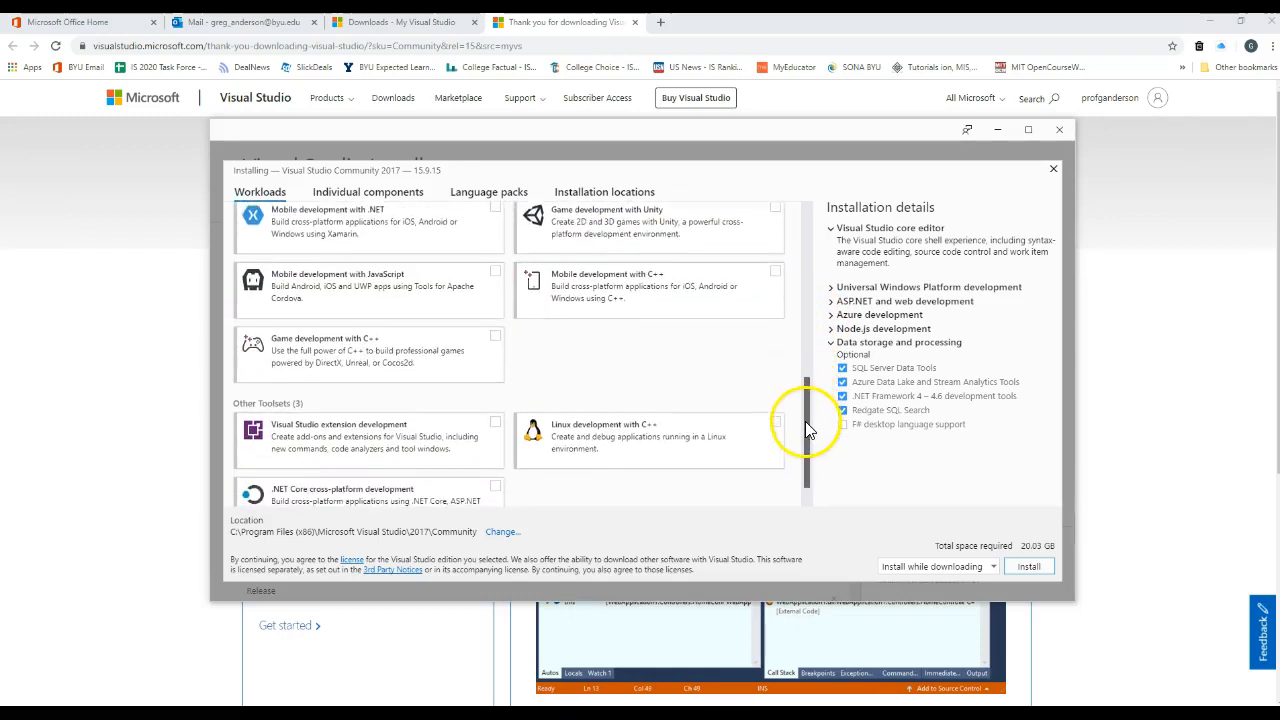
pyautogui.scroll(-3)
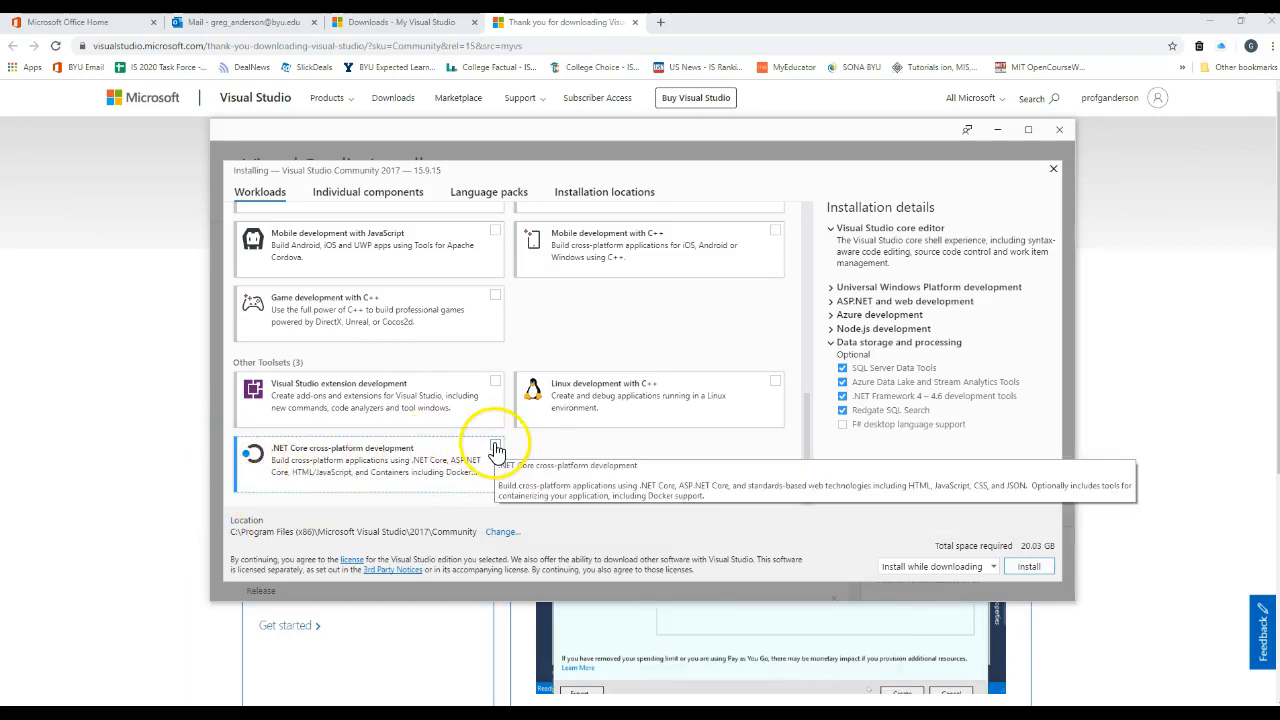
# Select .NET Core cross-platform development, making six workloads totaling about 20 GB.
pyautogui.click(496, 448)
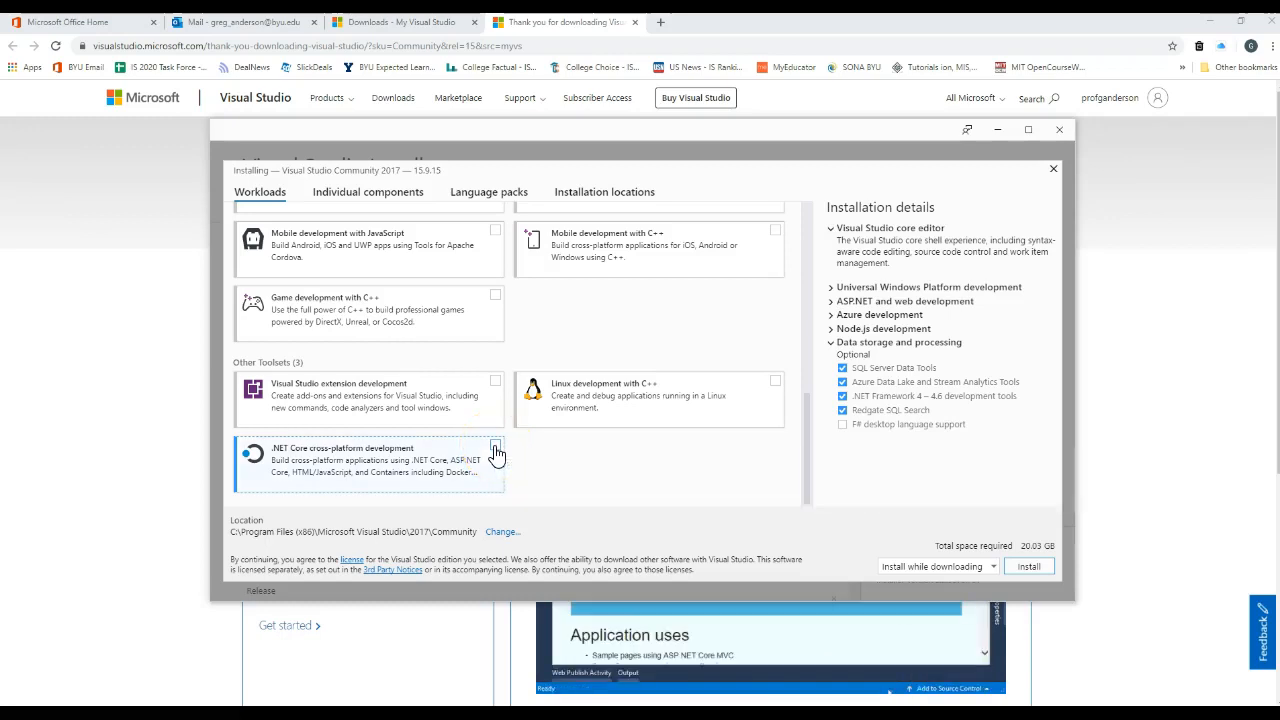
pyautogui.click(496, 444)
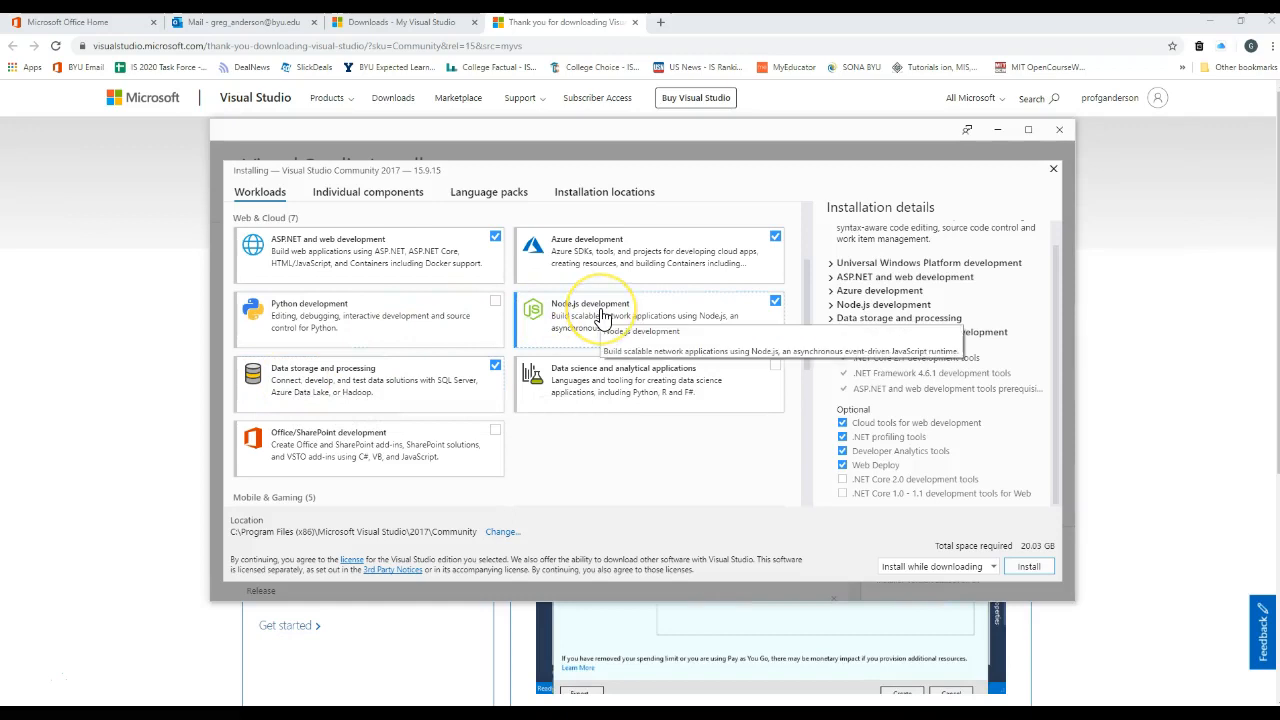
pyautogui.moveTo(616, 252)
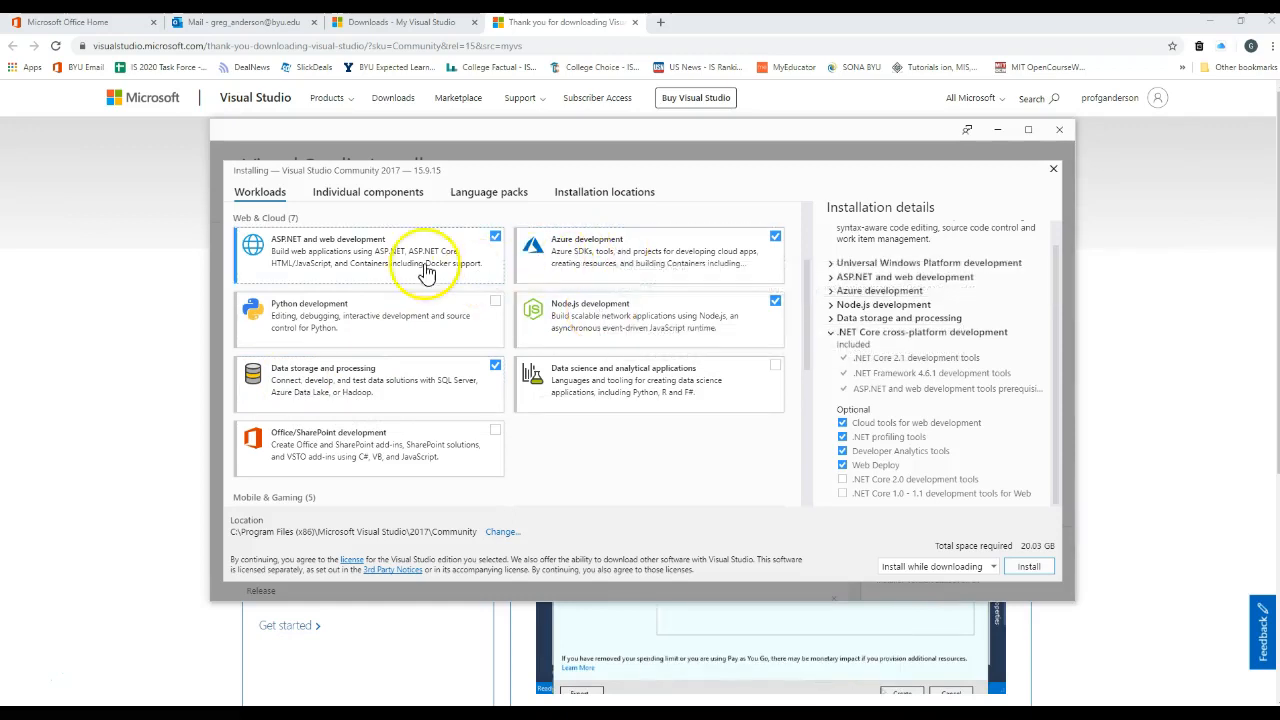
pyautogui.moveTo(610, 248)
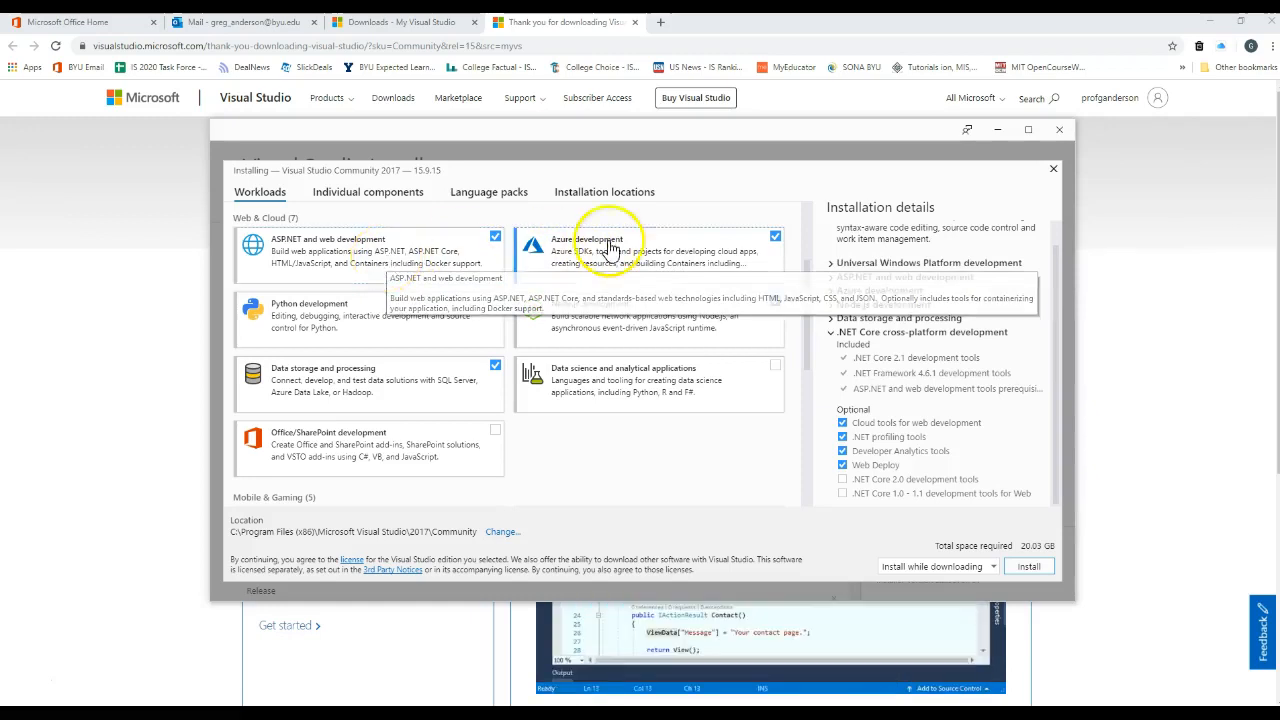
pyautogui.scroll(-3)
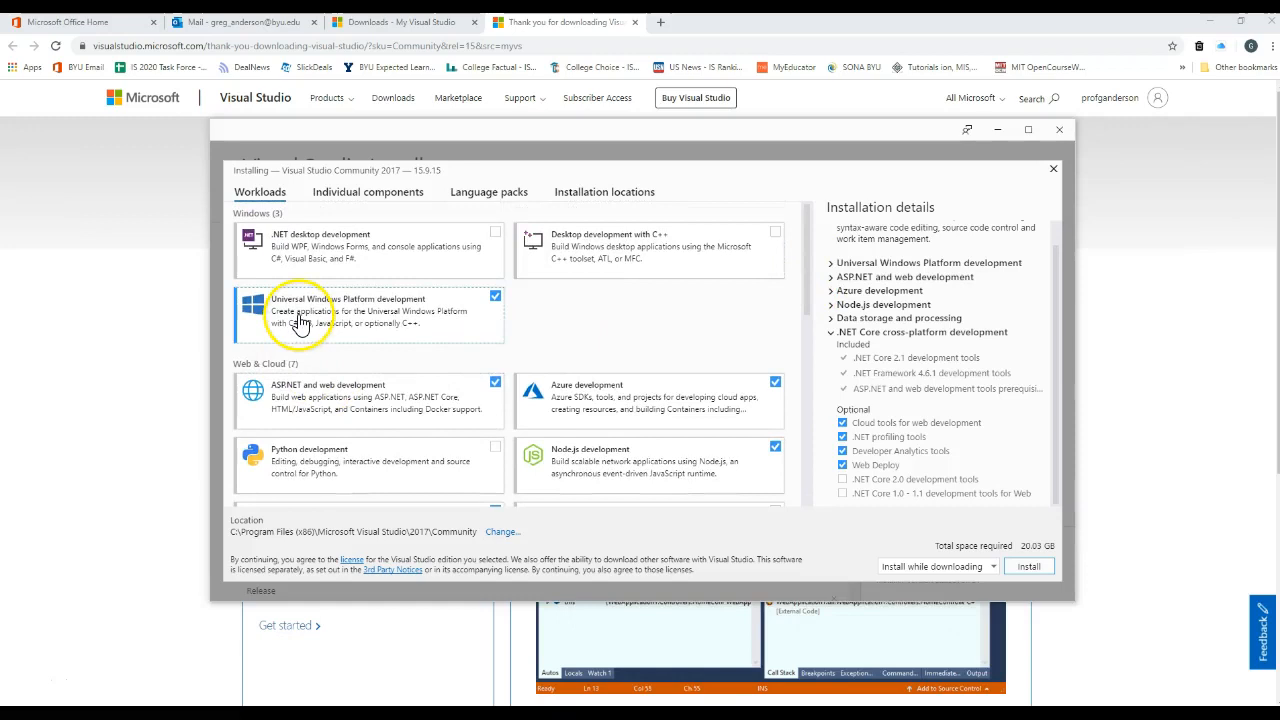
pyautogui.moveTo(370, 304)
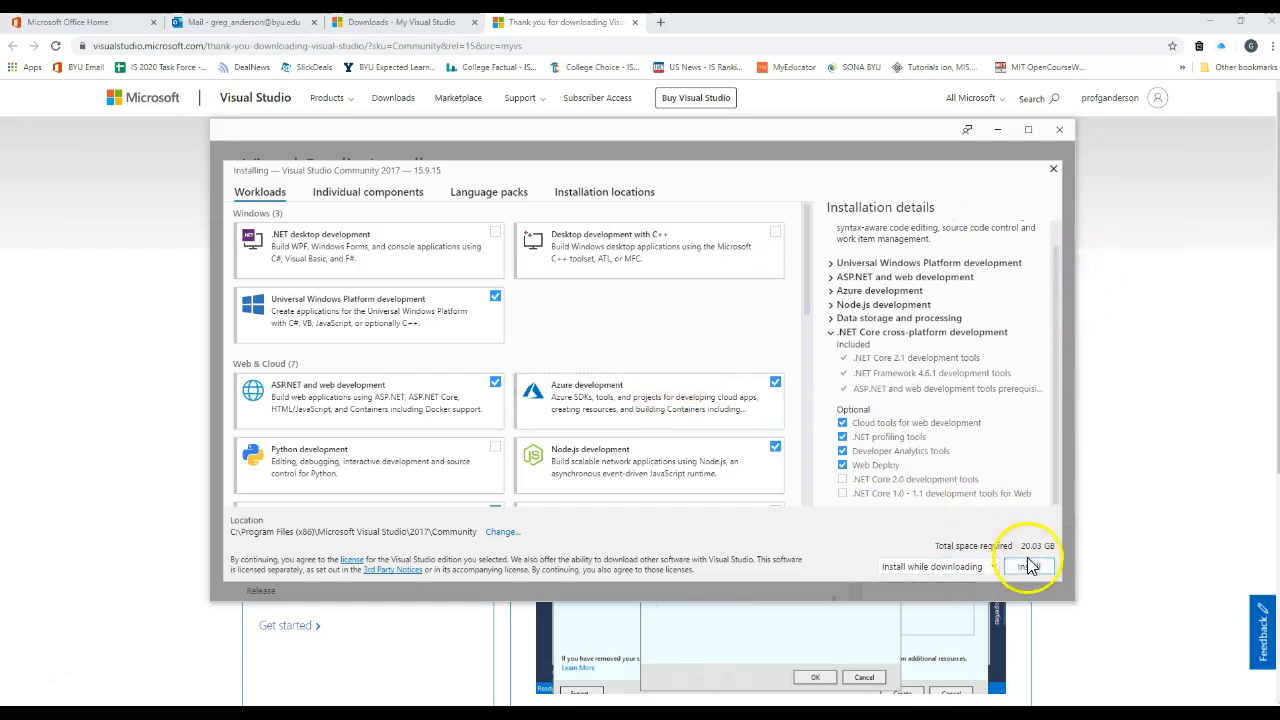
pyautogui.click(1028, 566)
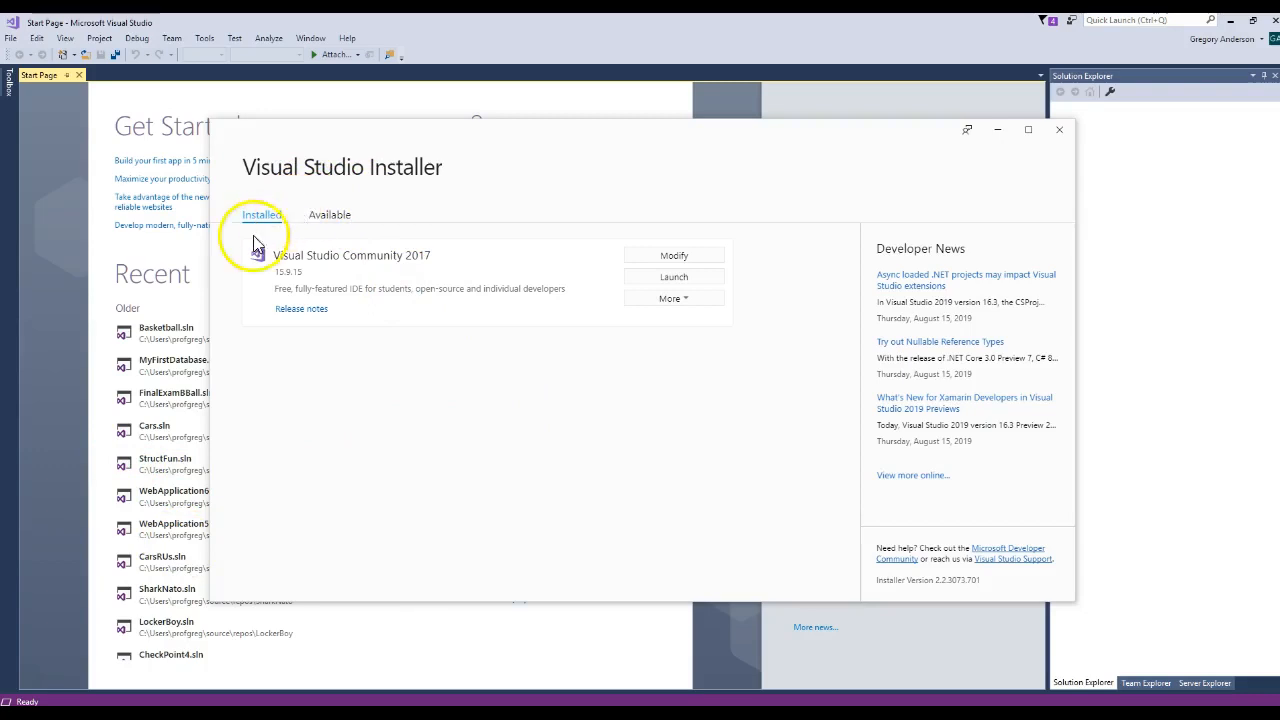
pyautogui.moveTo(290, 262)
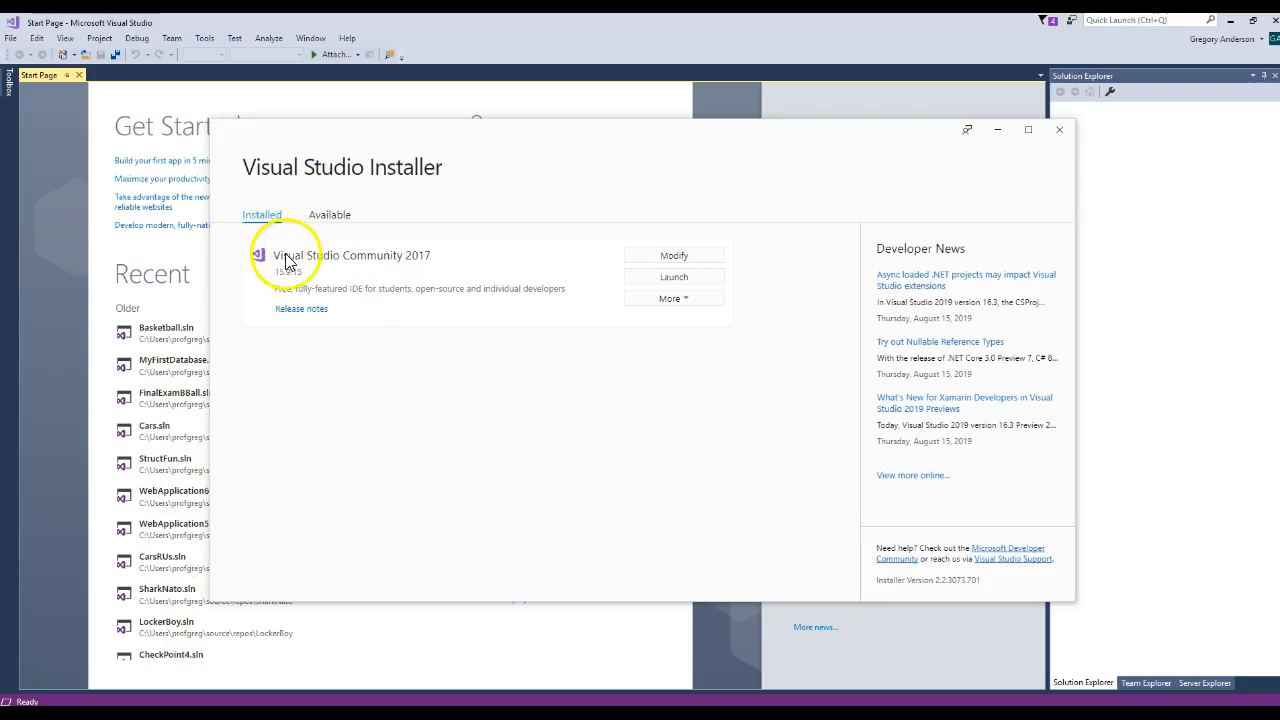
pyautogui.moveTo(290, 252)
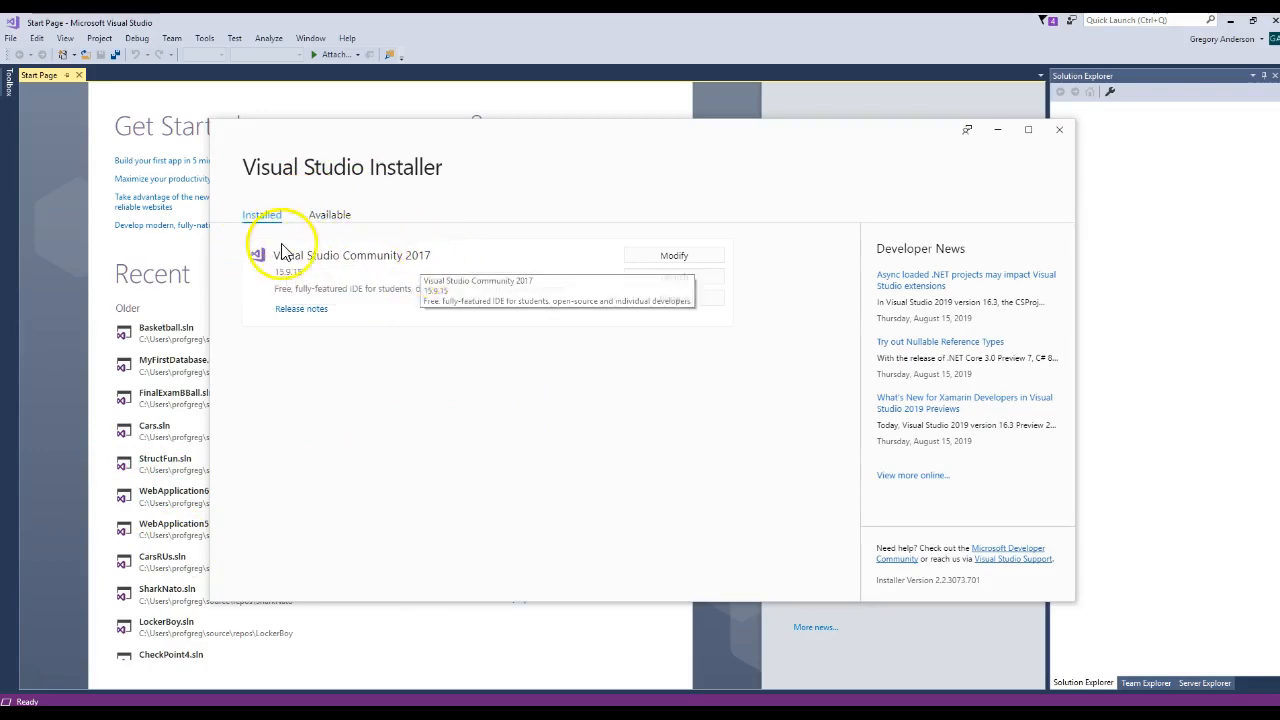
pyautogui.moveTo(400, 290)
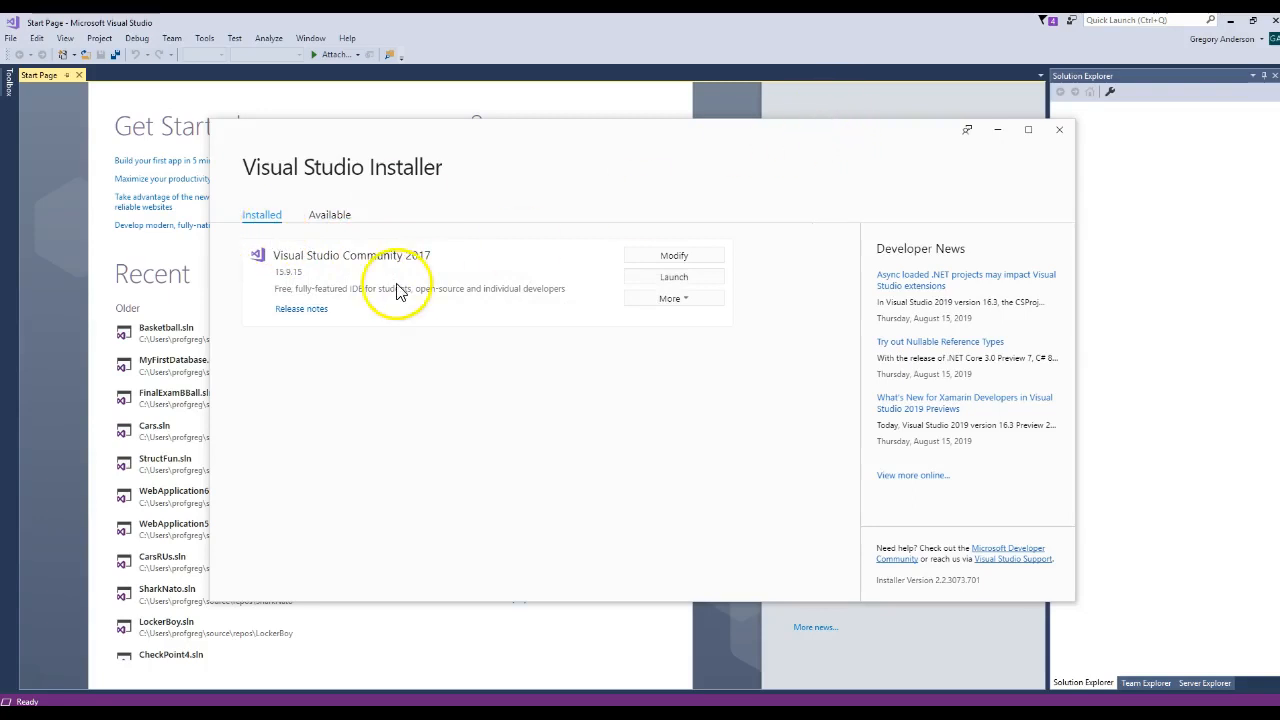
pyautogui.moveTo(452, 304)
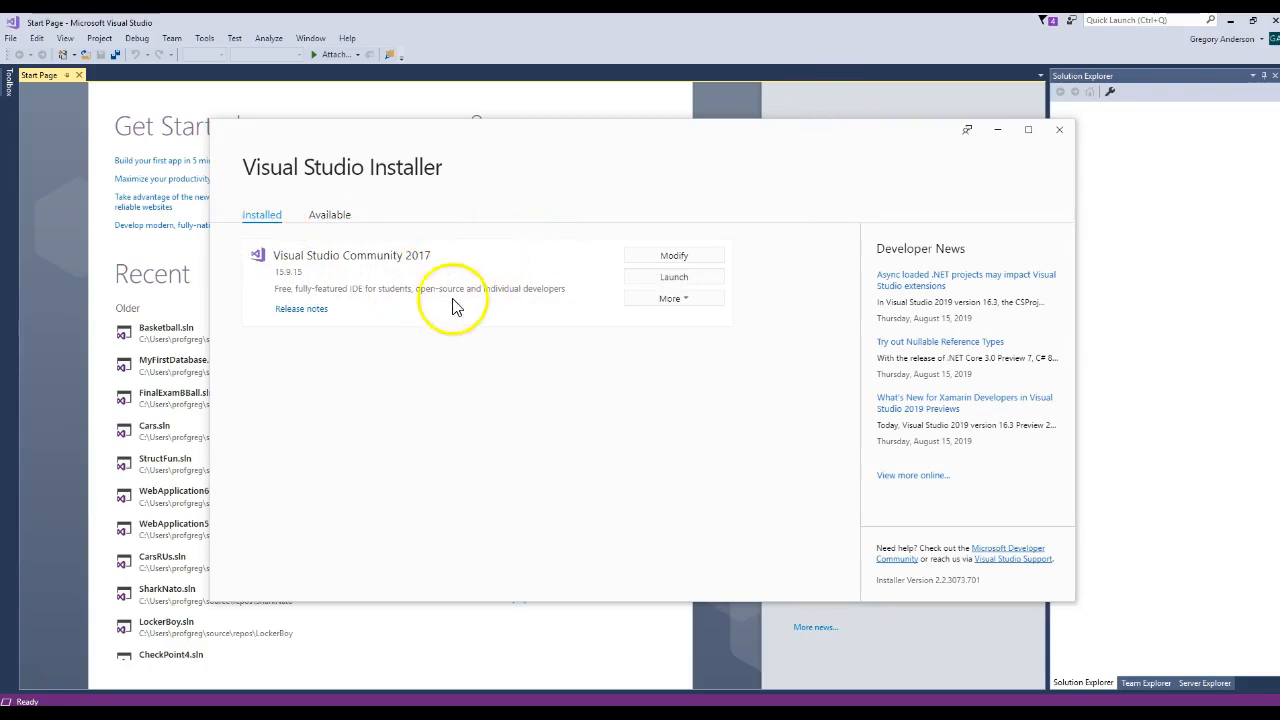
pyautogui.moveTo(1130, 60)
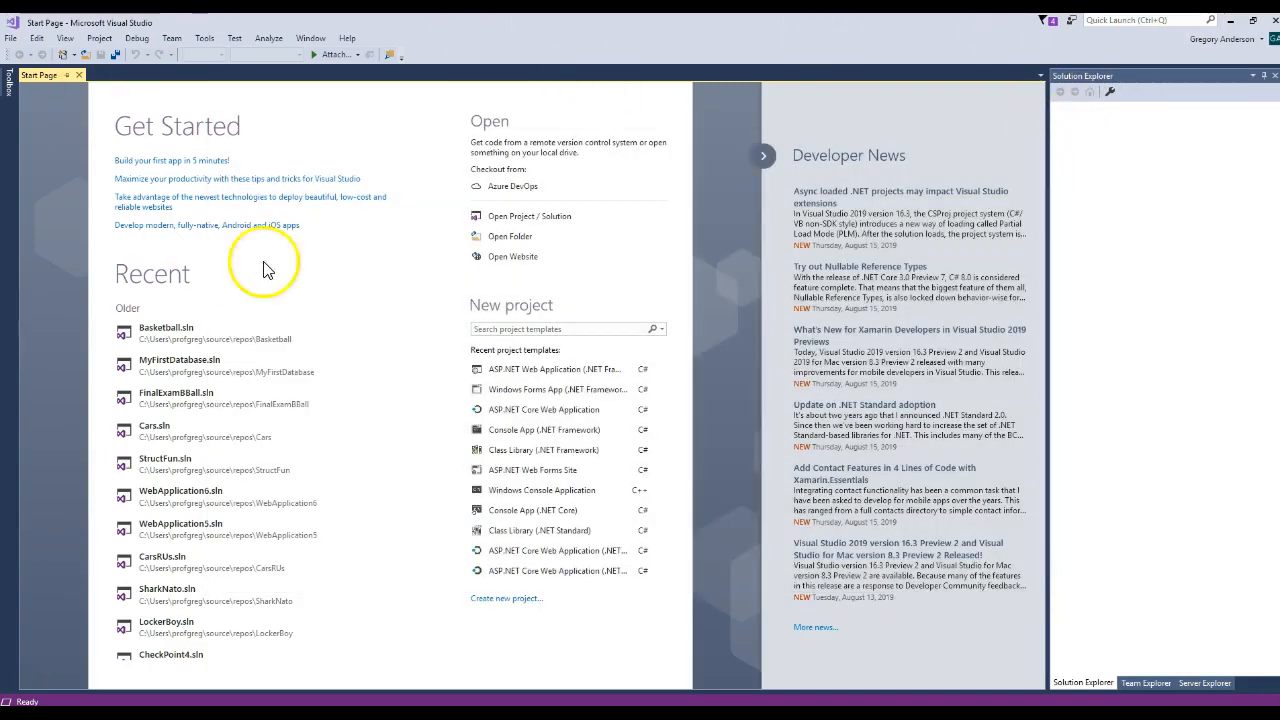
pyautogui.moveTo(180, 276)
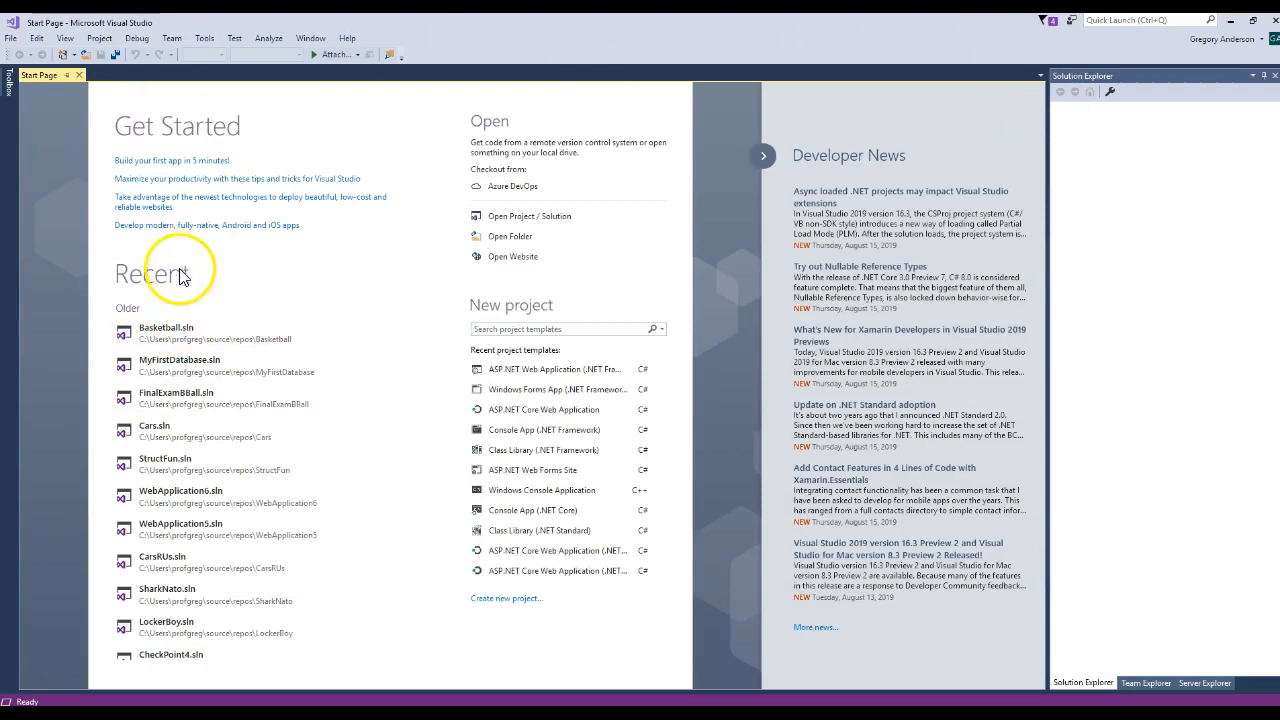
pyautogui.moveTo(176, 676)
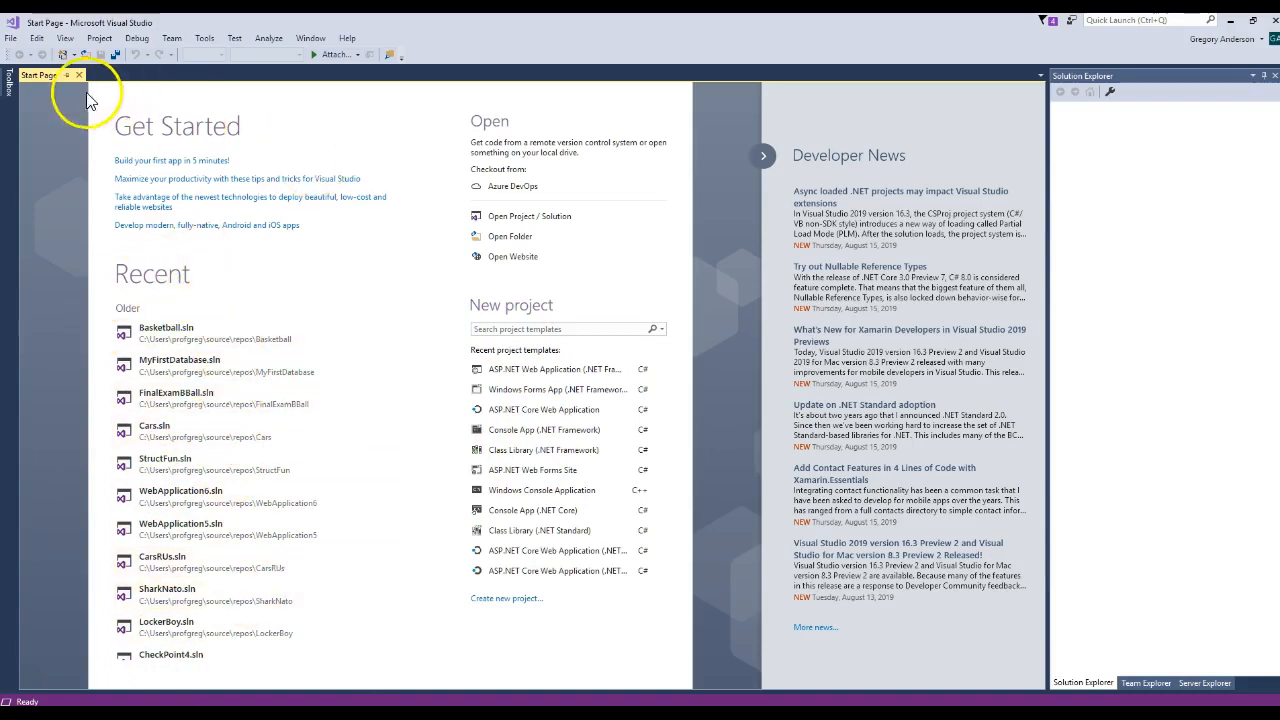
pyautogui.moveTo(80, 76)
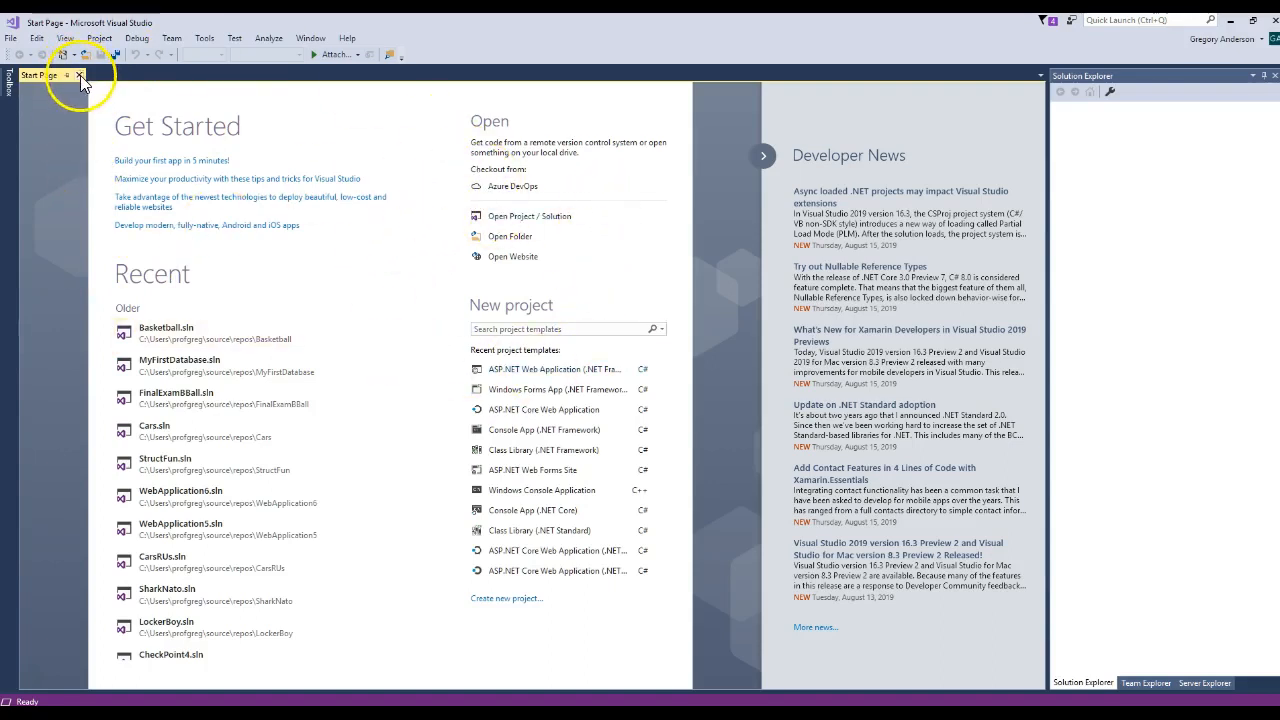
# Close the Start Page so Visual Studio shows an empty workspace.
pyautogui.click(80, 76)
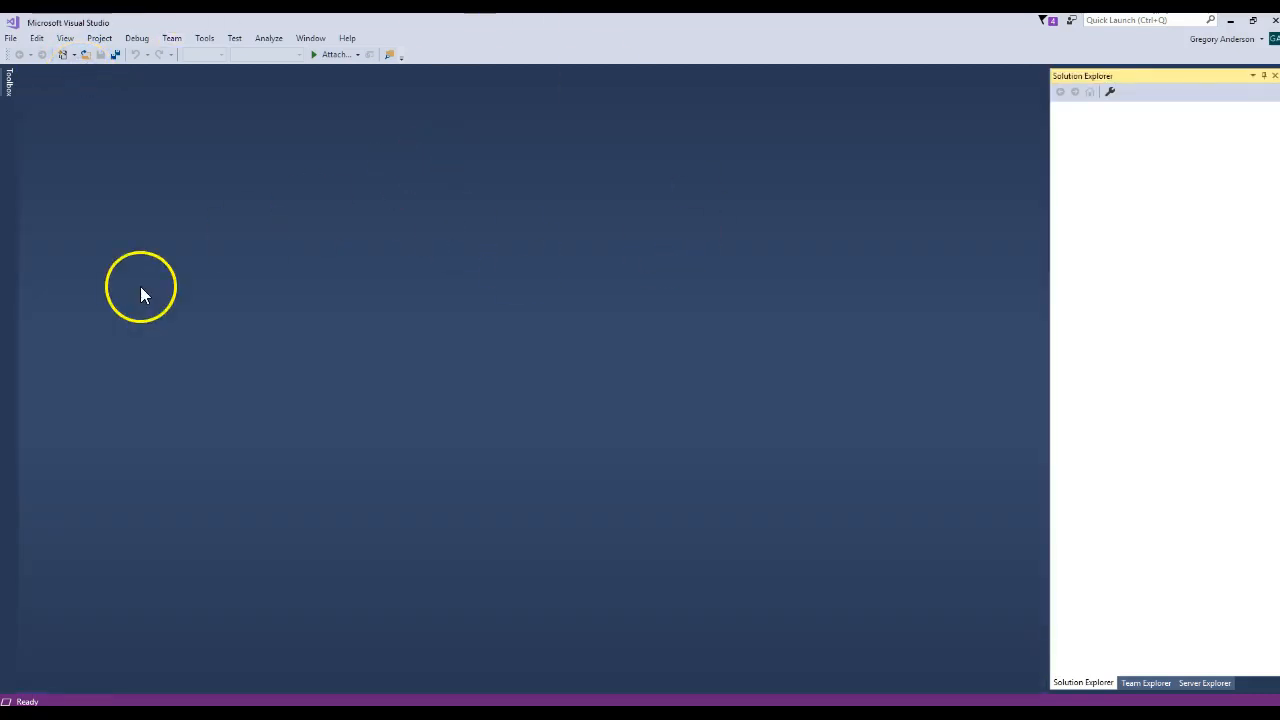
pyautogui.moveTo(56, 518)
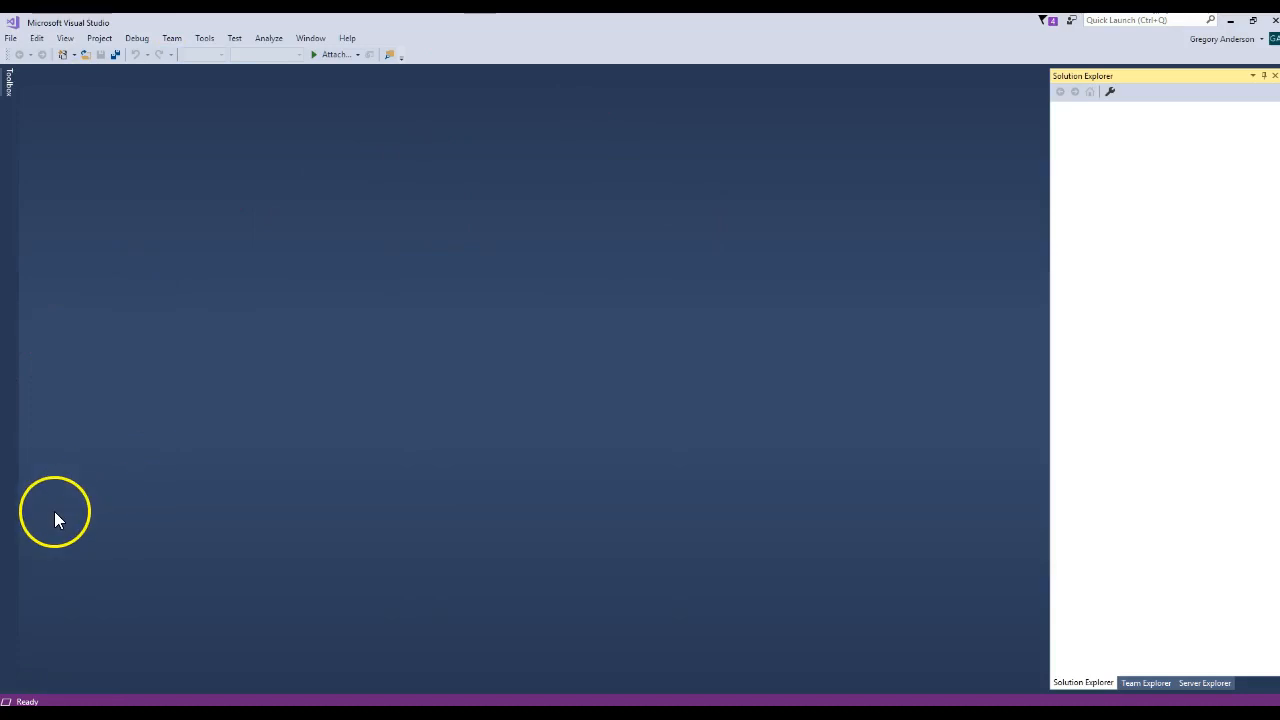
pyautogui.moveTo(58, 512)
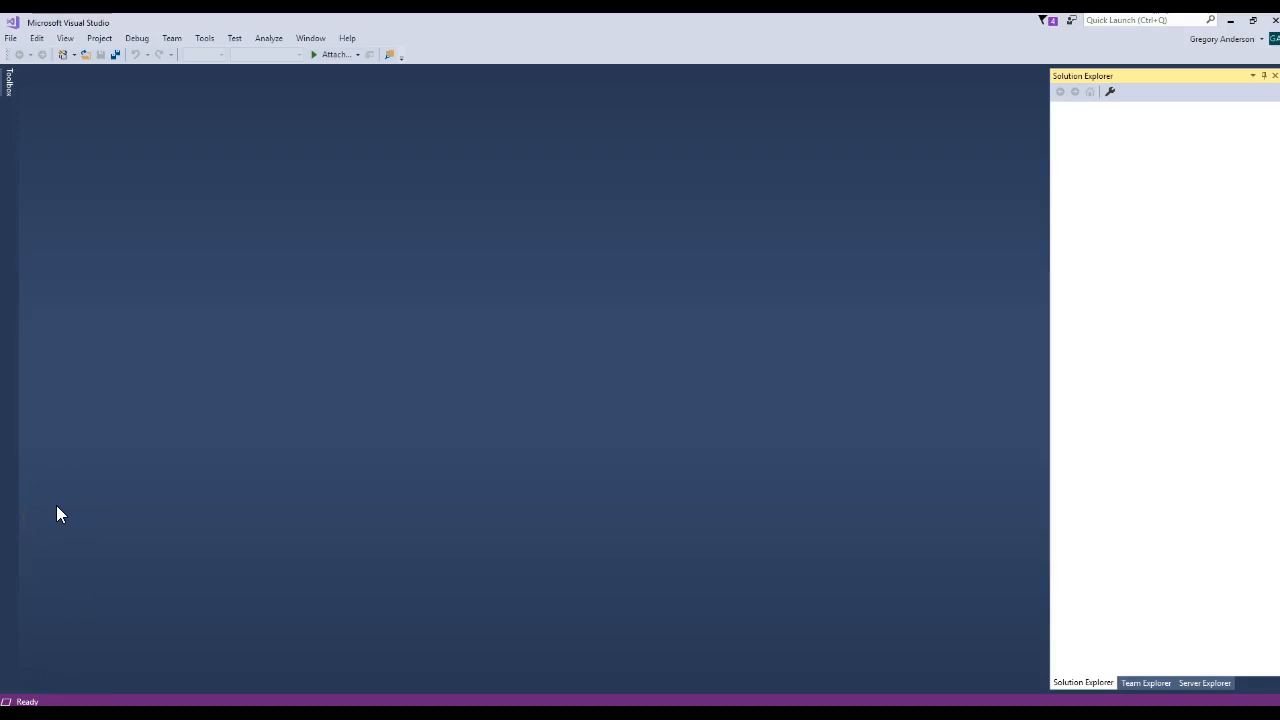
pyautogui.moveTo(60, 512)
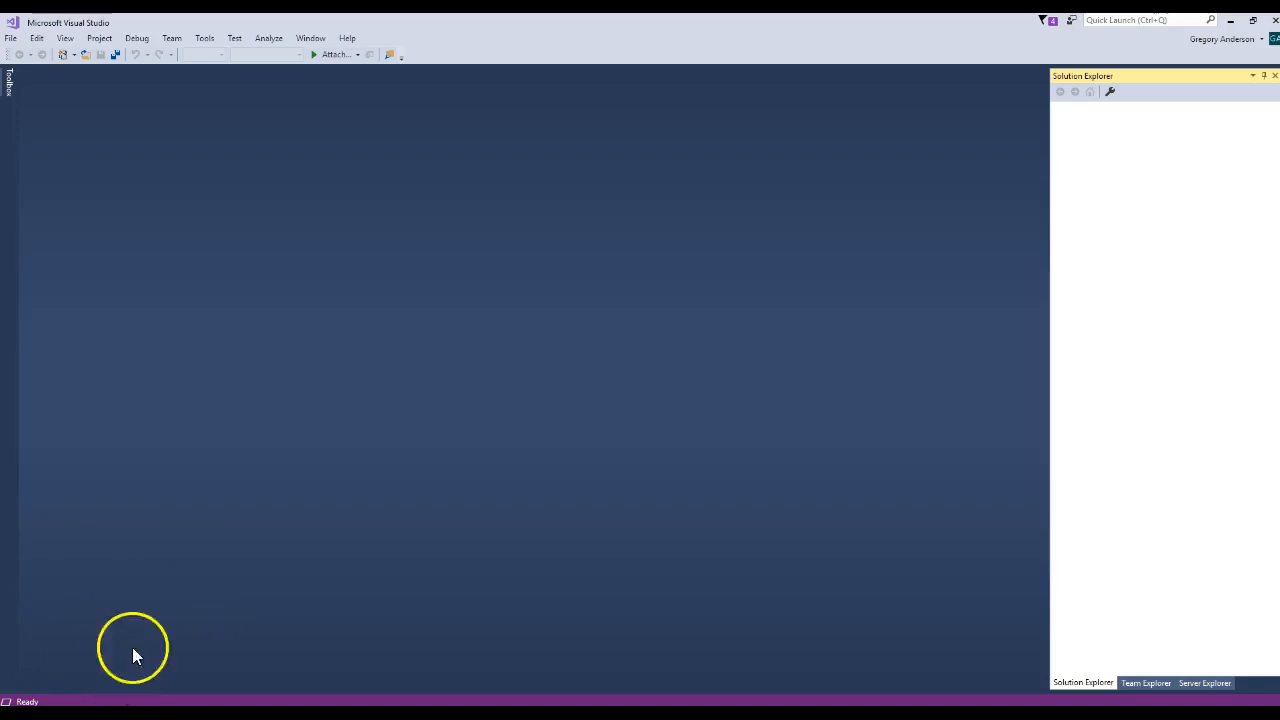
pyautogui.moveTo(12, 676)
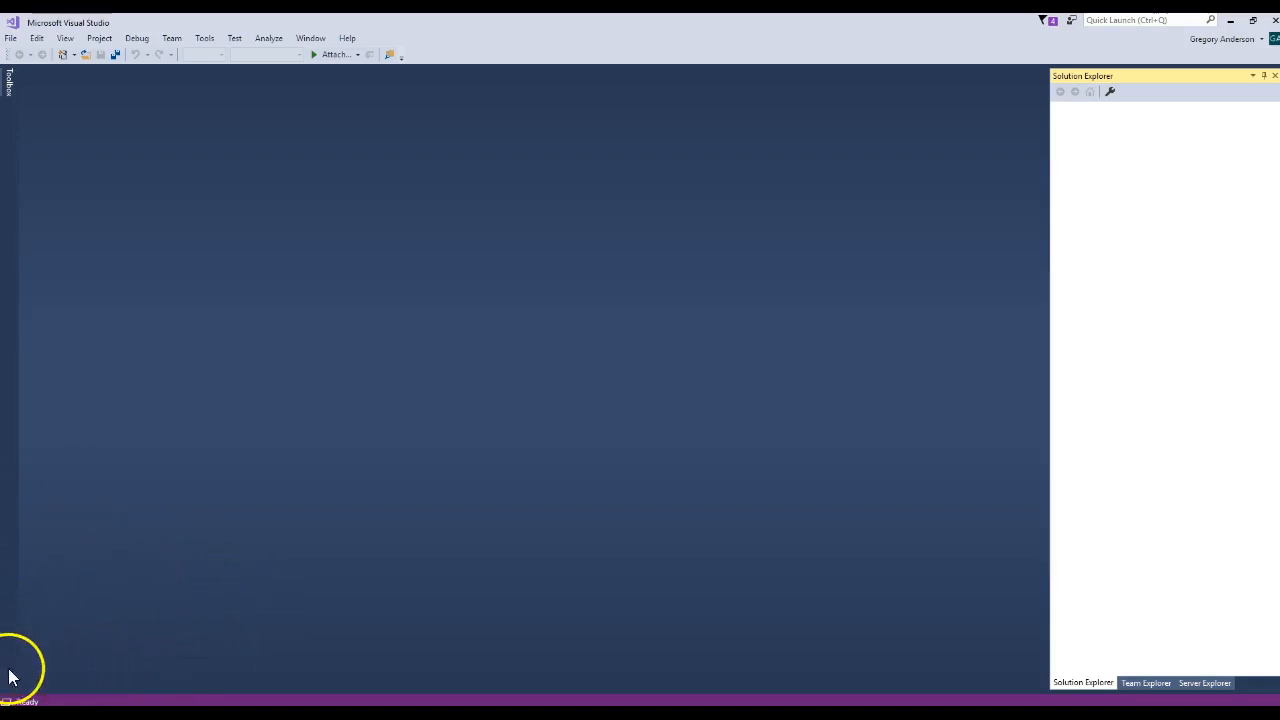